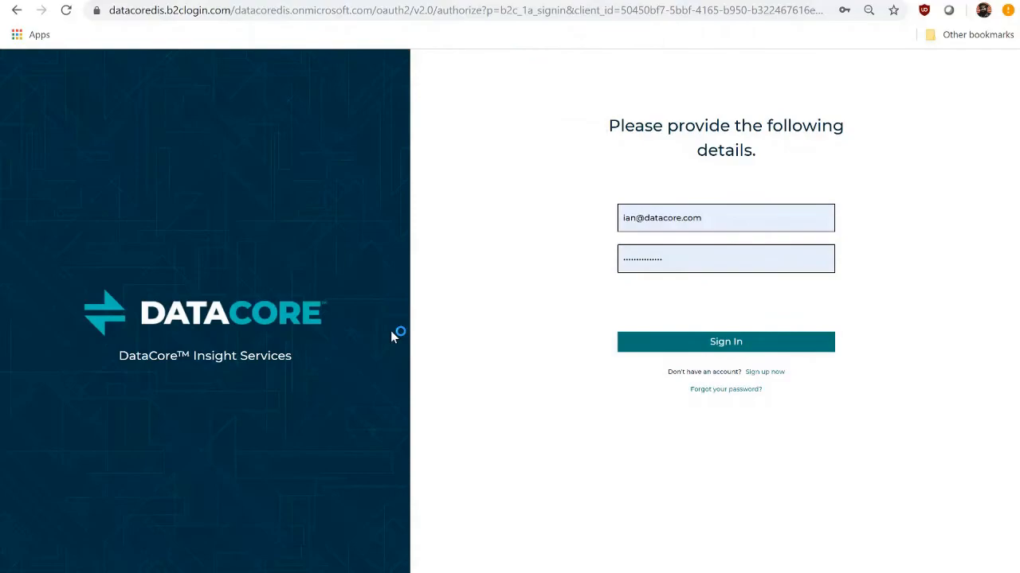
Sign in to DIS to reach the Fort Lauderdale HQ dashboard showing 77 insights.
{"action": "left_click", "coordinate": [725, 342]}
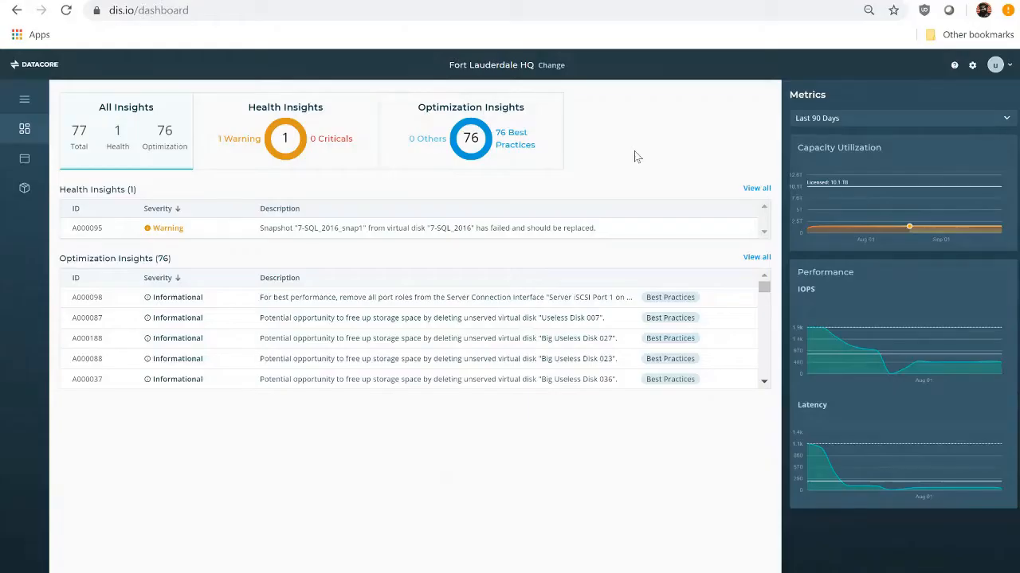
{"action": "mouse_move", "coordinate": [633, 156]}
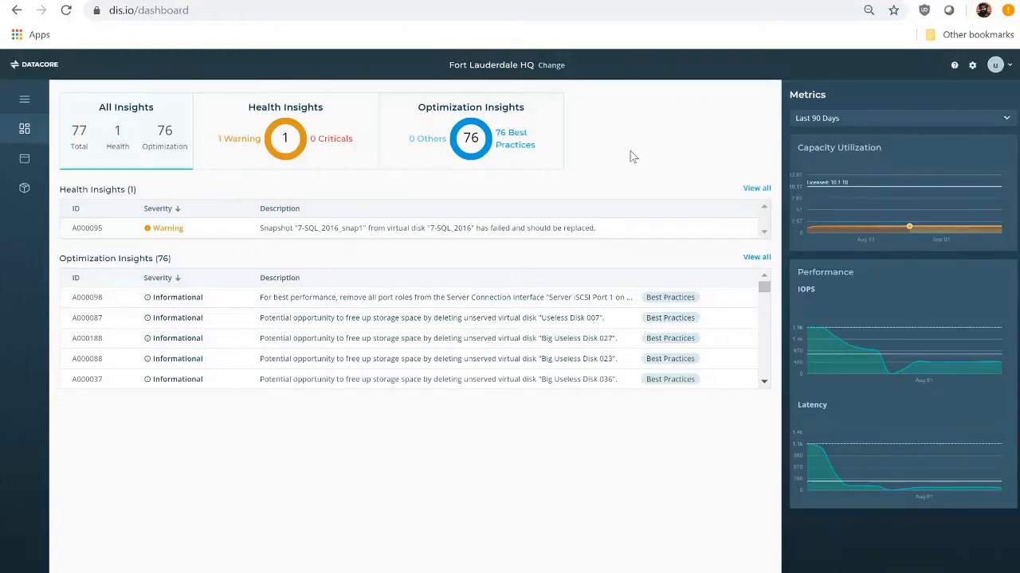
{"action": "mouse_move", "coordinate": [637, 163]}
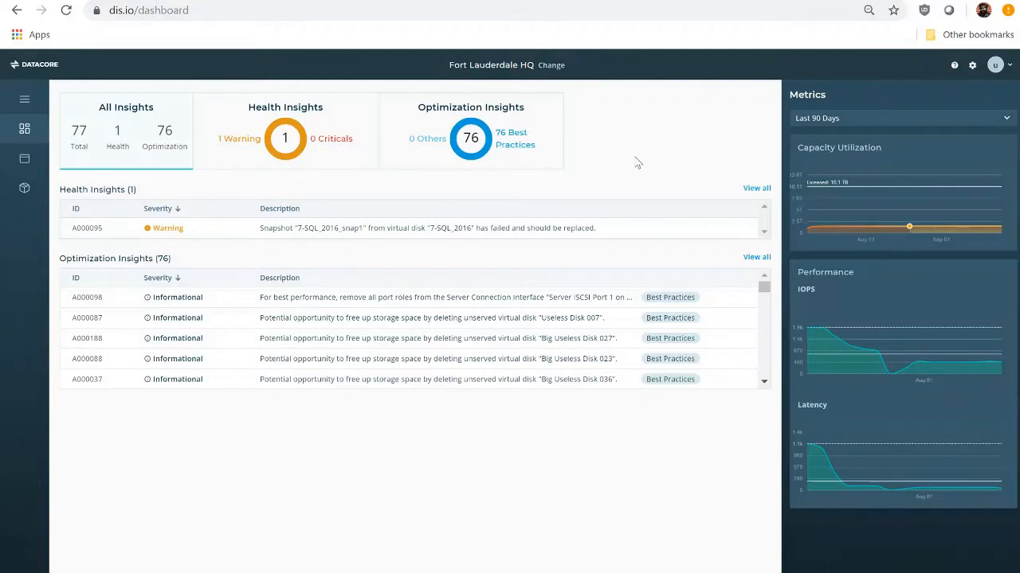
{"action": "mouse_move", "coordinate": [656, 180]}
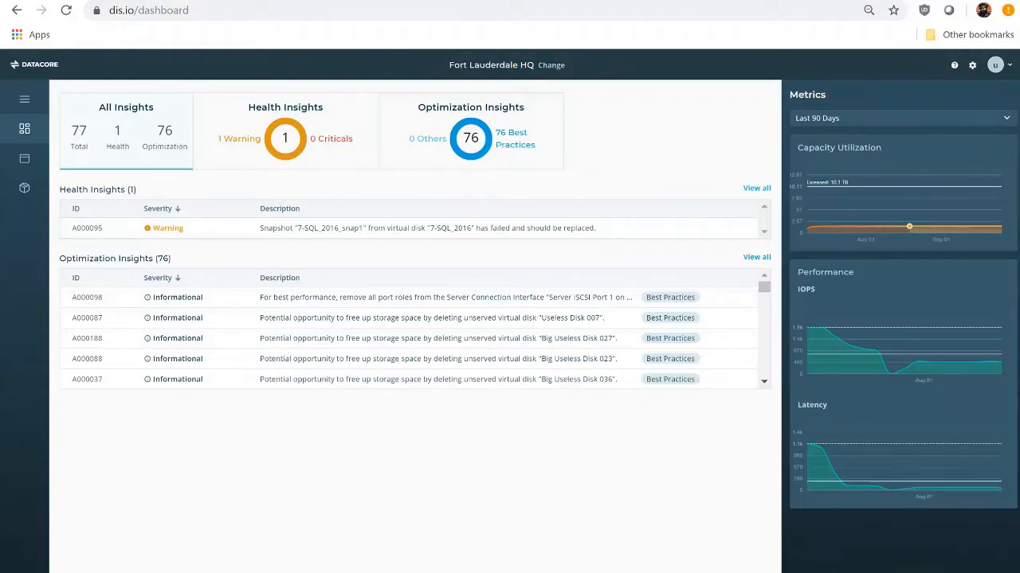
Switch the dashboard's server group to HCI - Flex.
{"action": "left_click", "coordinate": [551, 65]}
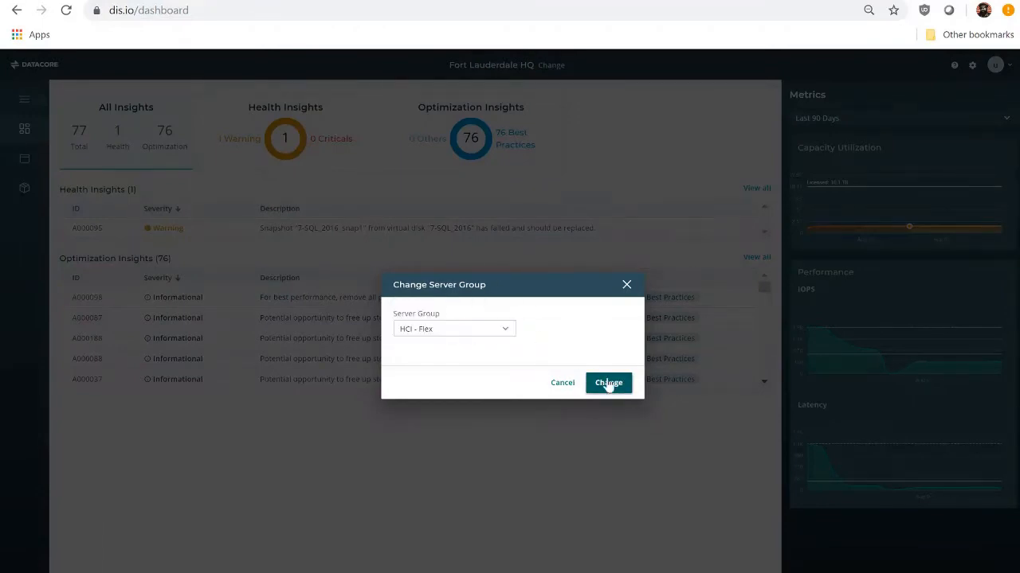
{"action": "left_click", "coordinate": [608, 382]}
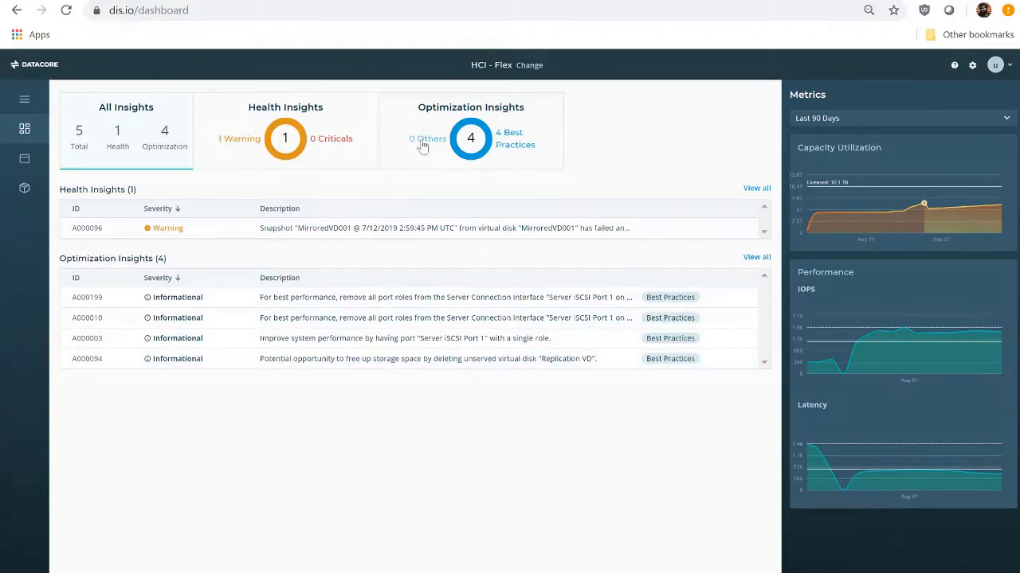
{"action": "mouse_move", "coordinate": [498, 160]}
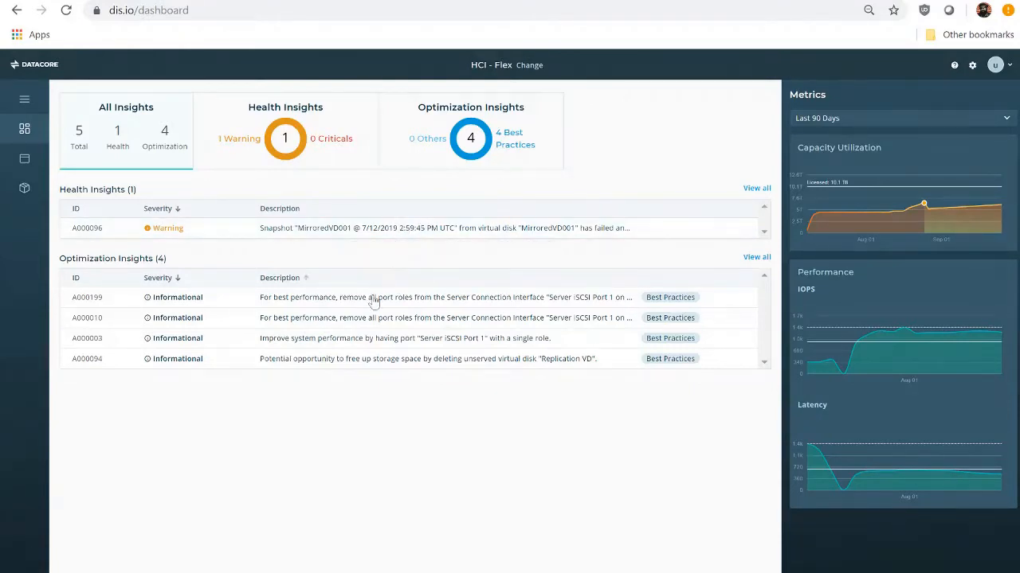
{"action": "mouse_move", "coordinate": [109, 96]}
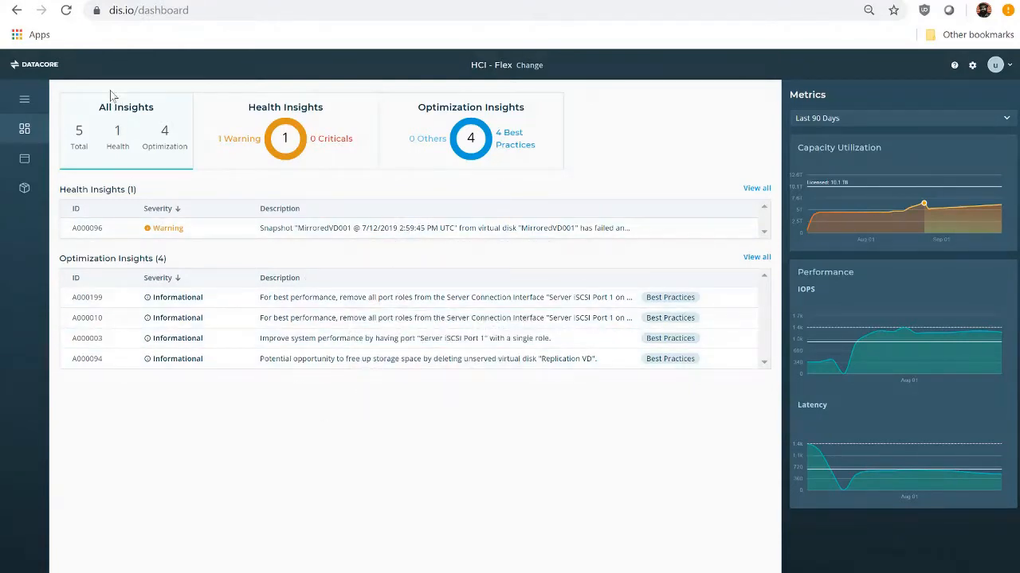
{"action": "left_click", "coordinate": [19, 99]}
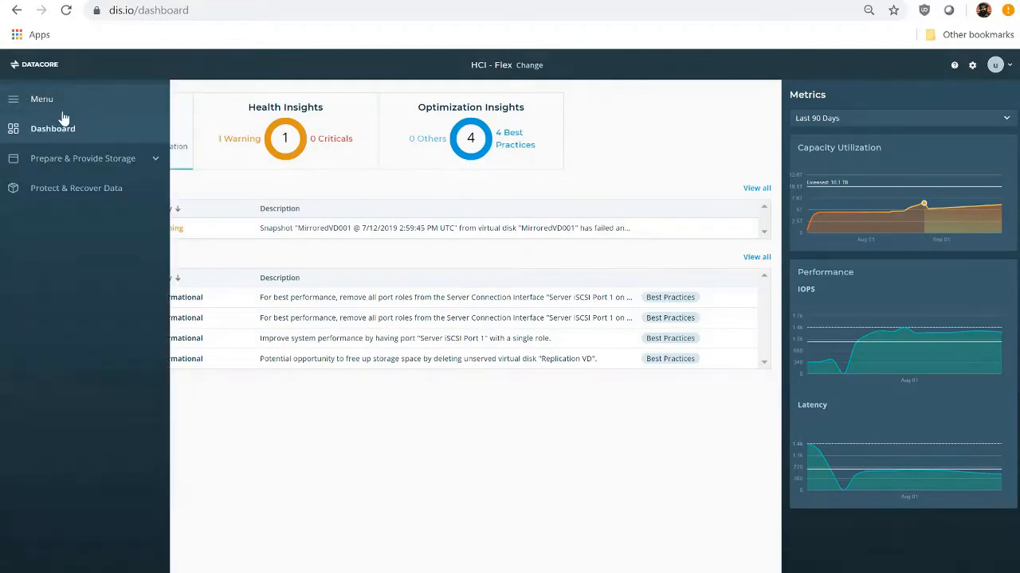
{"action": "mouse_move", "coordinate": [67, 158]}
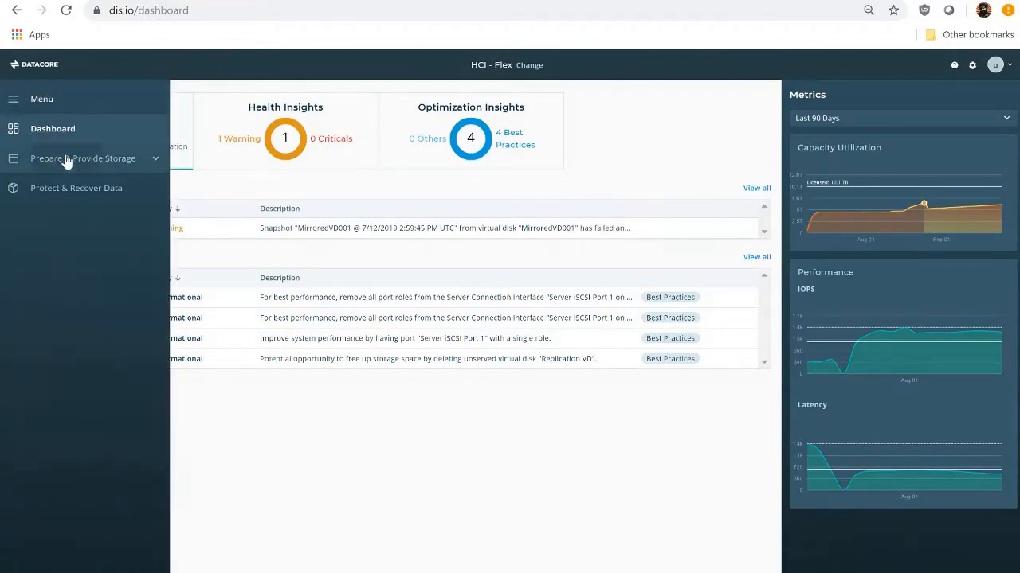
{"action": "left_click", "coordinate": [83, 157]}
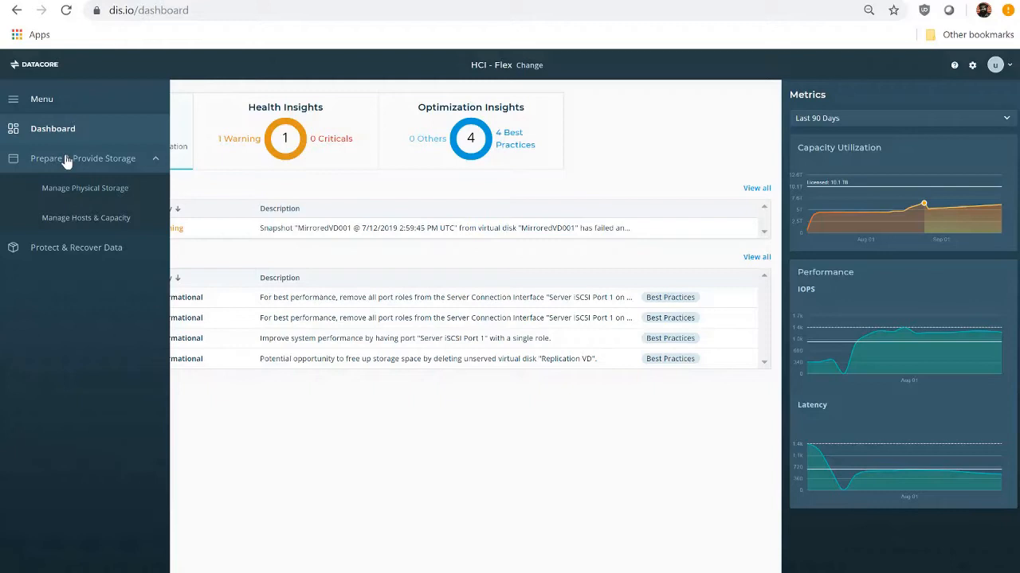
{"action": "mouse_move", "coordinate": [50, 260]}
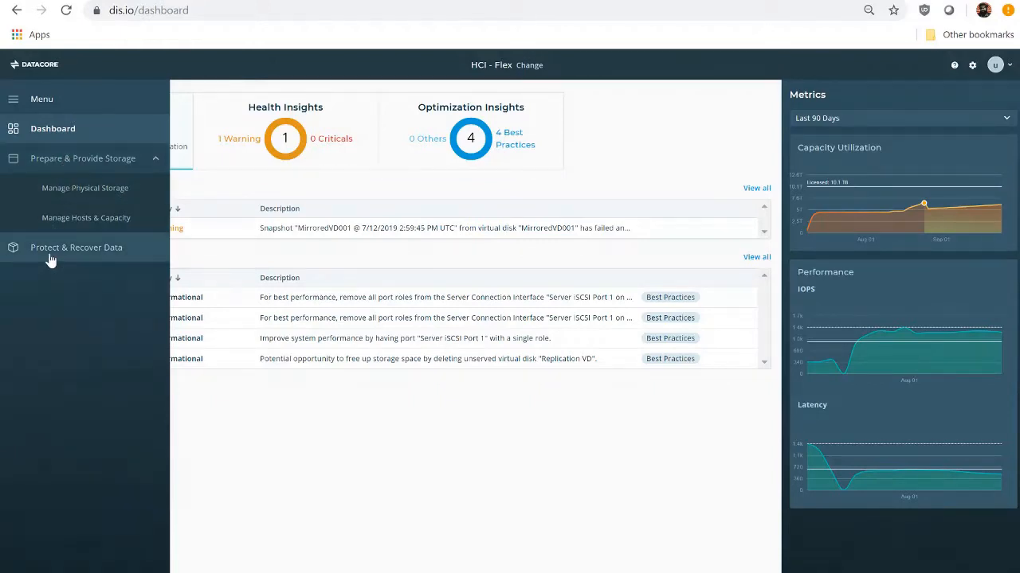
{"action": "mouse_move", "coordinate": [444, 351]}
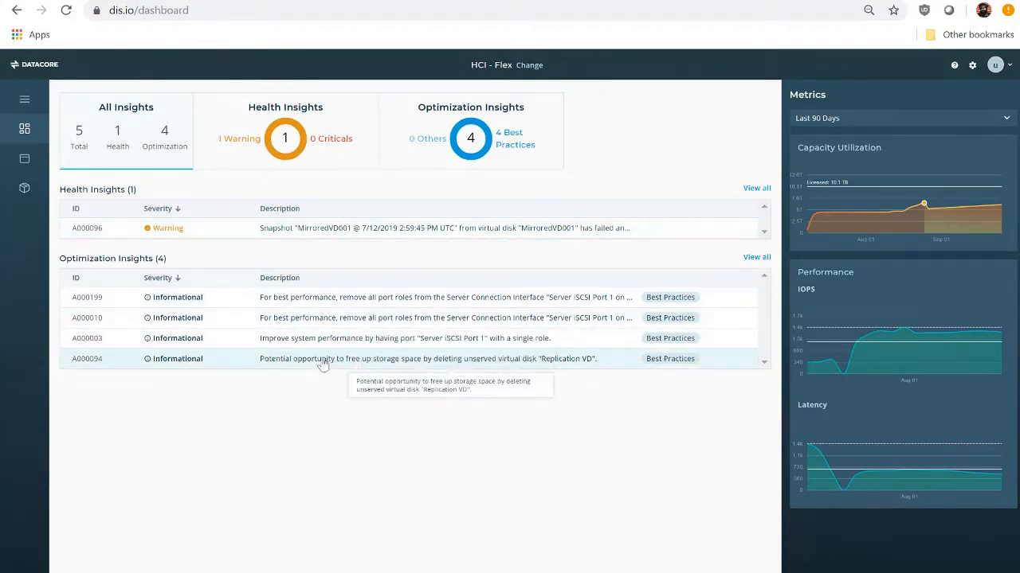
{"action": "mouse_move", "coordinate": [348, 193]}
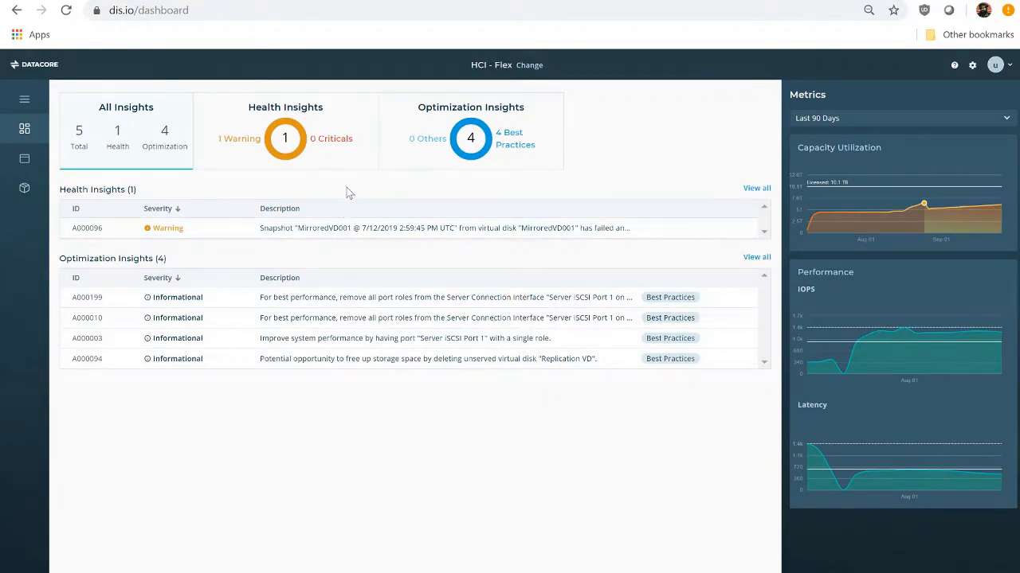
{"action": "mouse_move", "coordinate": [753, 165]}
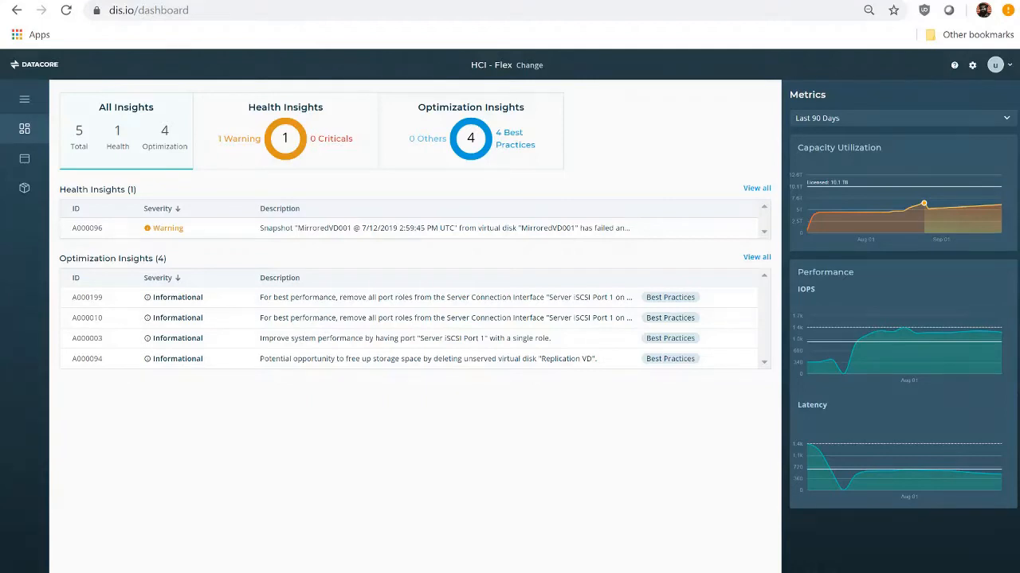
{"action": "mouse_move", "coordinate": [967, 127]}
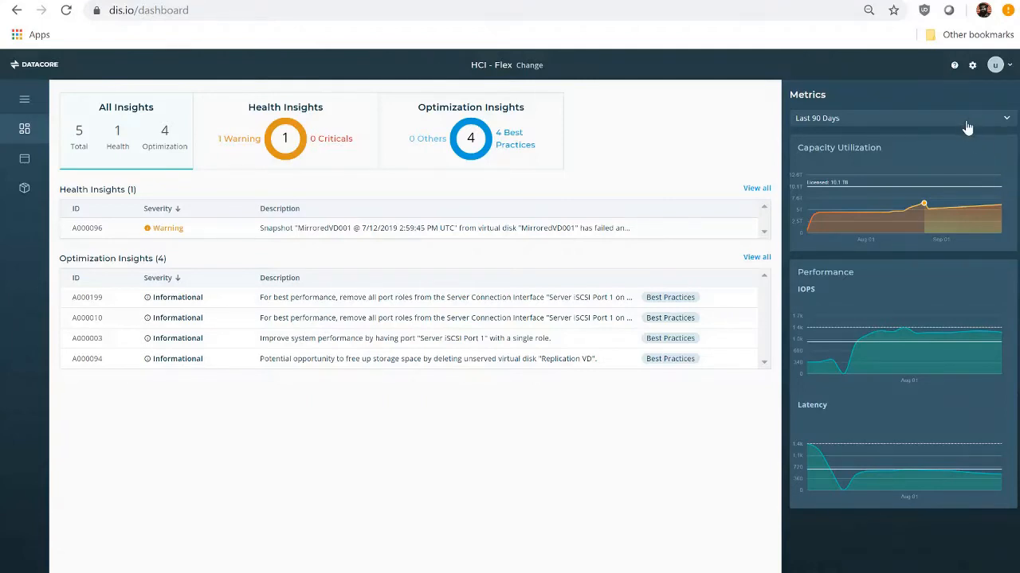
{"action": "left_click", "coordinate": [901, 118]}
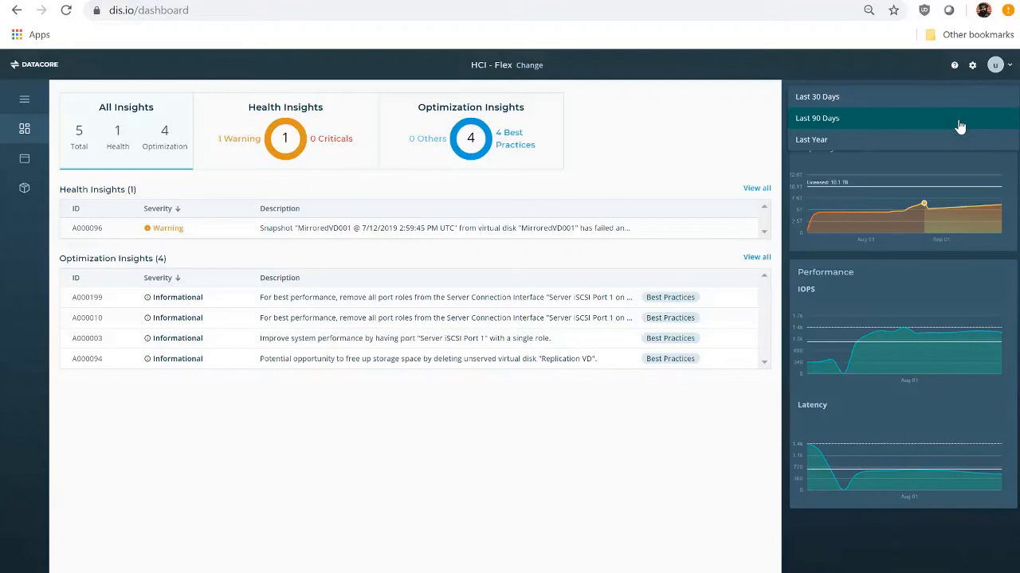
{"action": "mouse_move", "coordinate": [943, 124]}
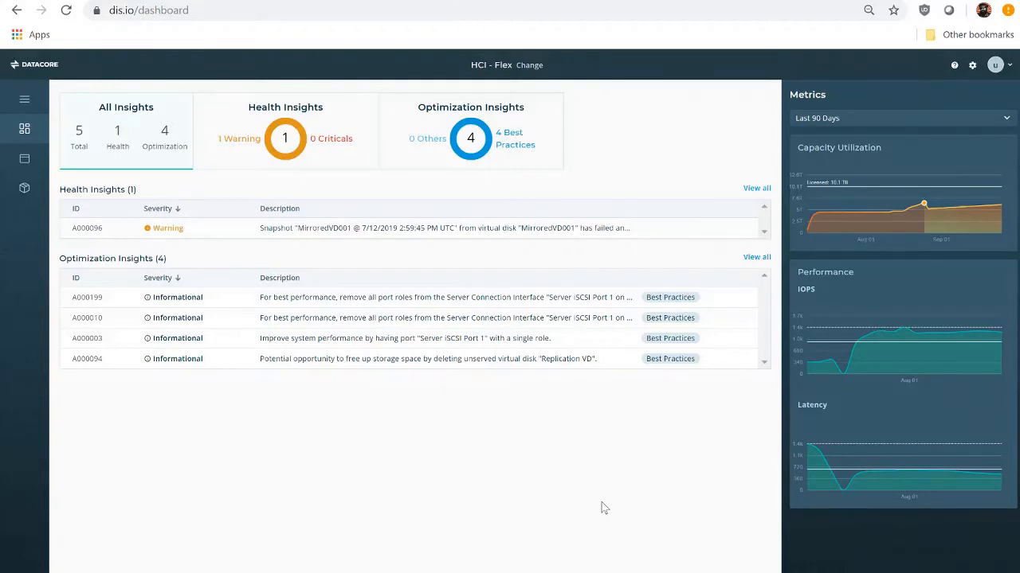
{"action": "mouse_move", "coordinate": [618, 472]}
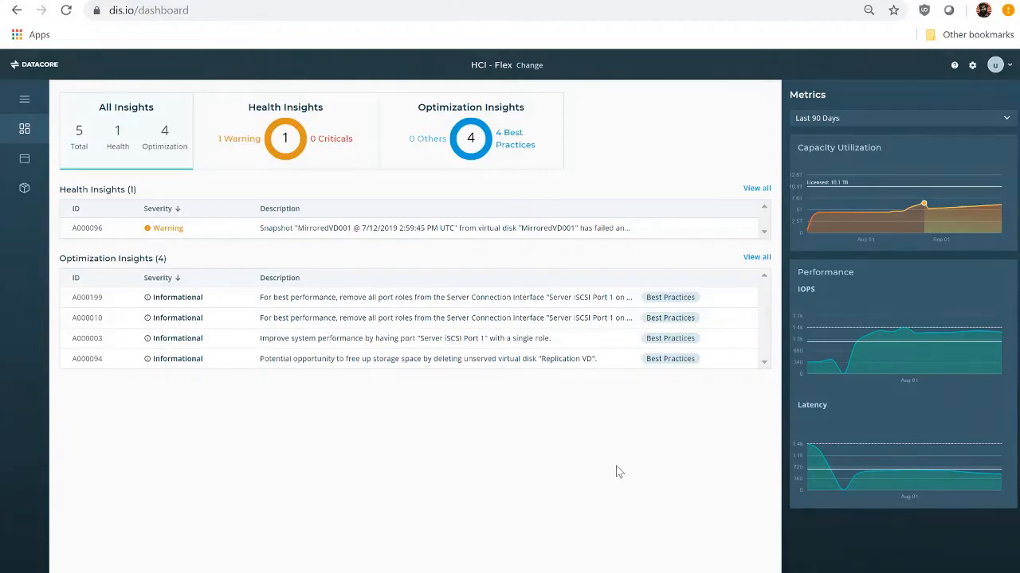
{"action": "mouse_move", "coordinate": [434, 231]}
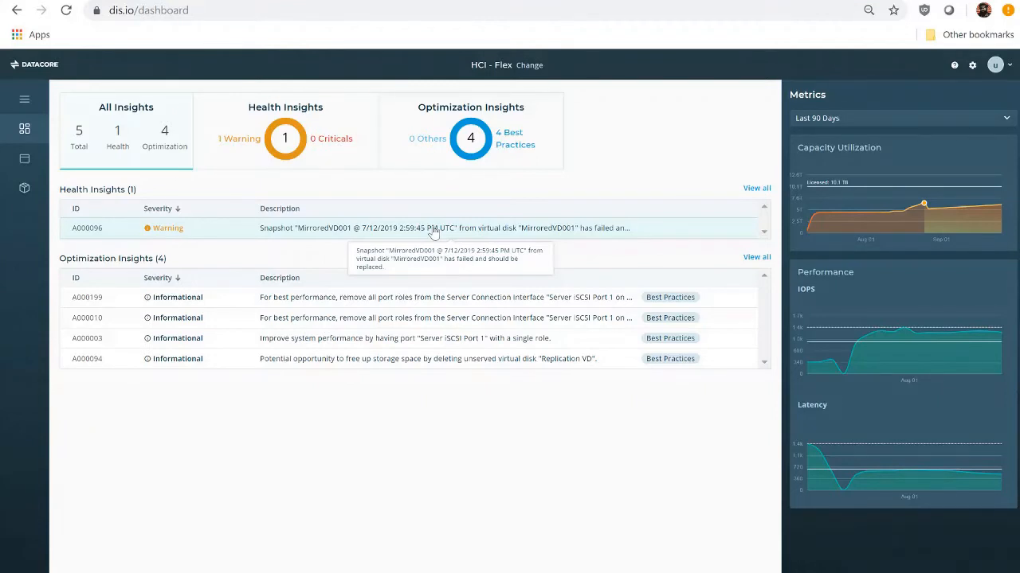
Open Insight Details for warning A000096, the failed MirroredVD001 snapshot.
{"action": "left_click", "coordinate": [432, 228]}
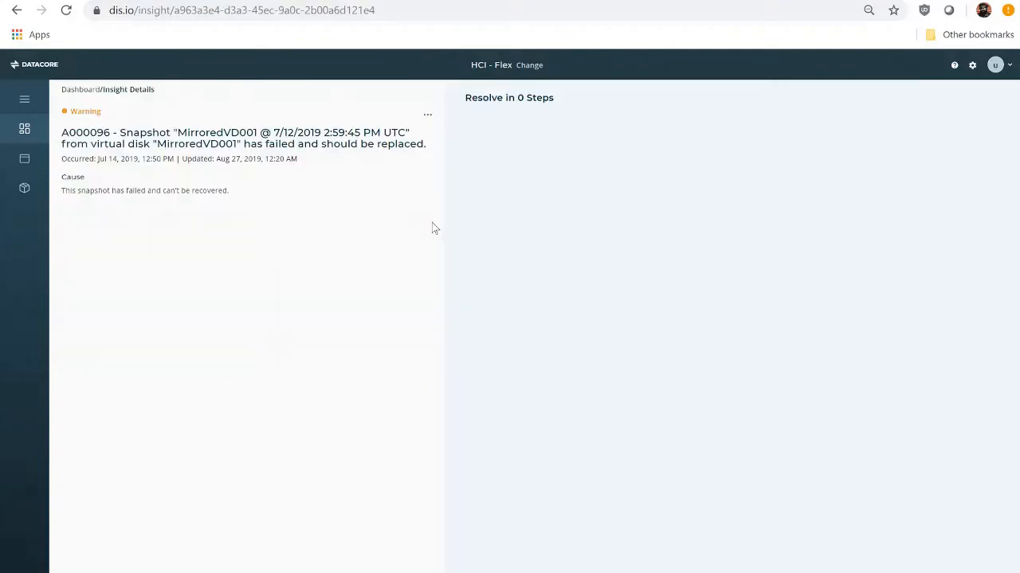
{"action": "mouse_move", "coordinate": [379, 280]}
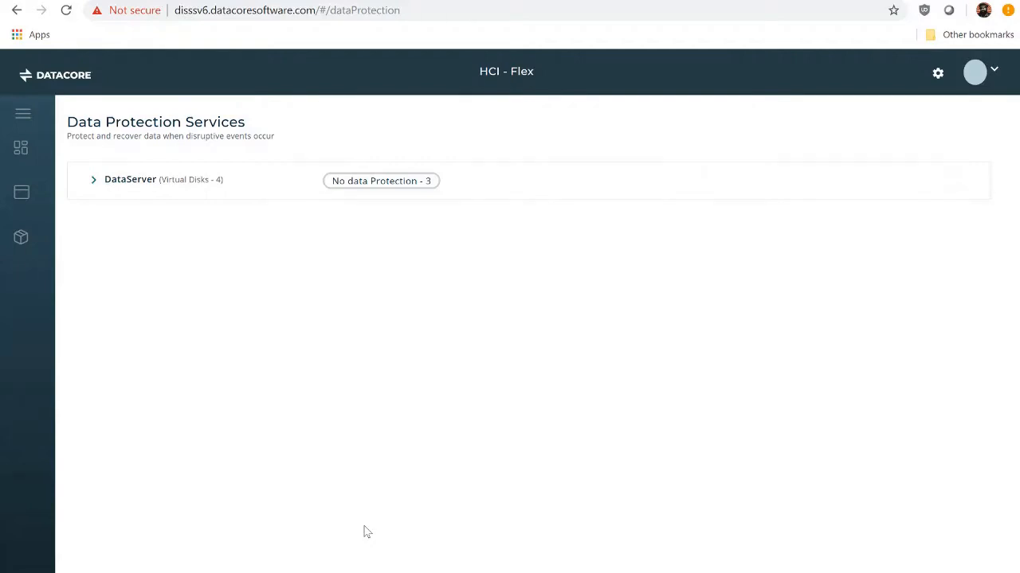
{"action": "mouse_move", "coordinate": [93, 183]}
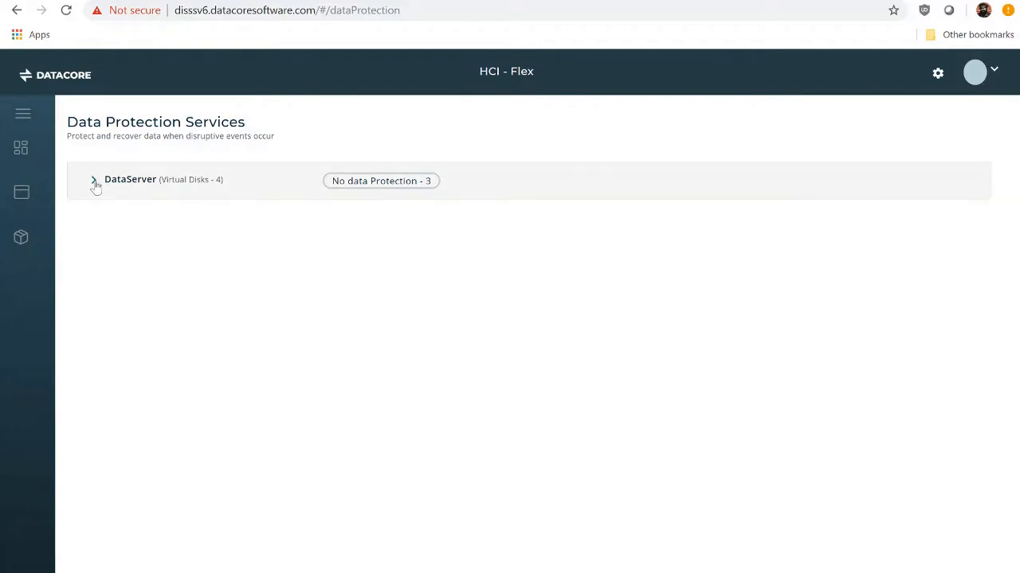
Expand DataServer and view MirroredVD001's snapshots, listing one Failed snapshot.
{"action": "left_click", "coordinate": [94, 180]}
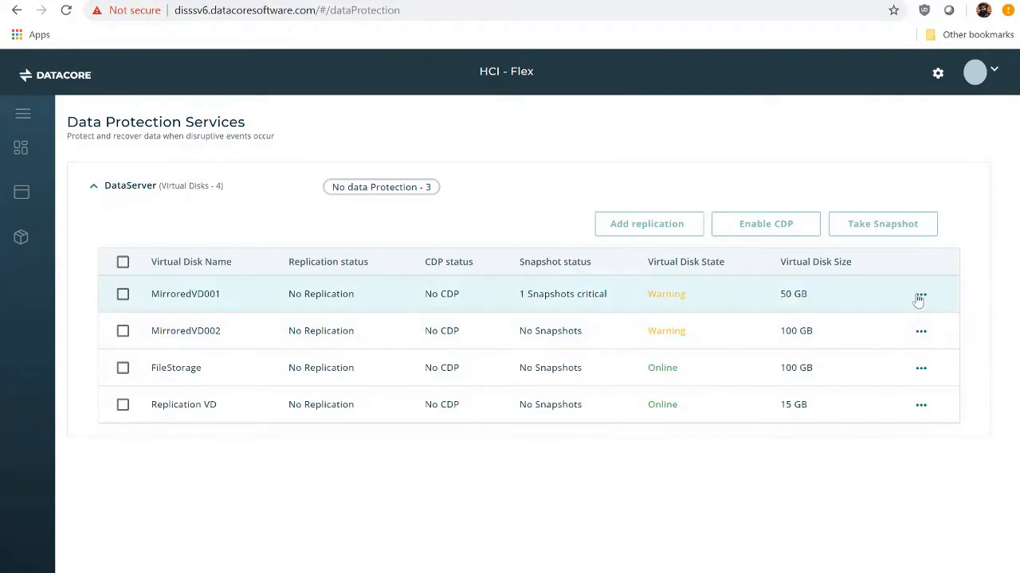
{"action": "left_click", "coordinate": [921, 297]}
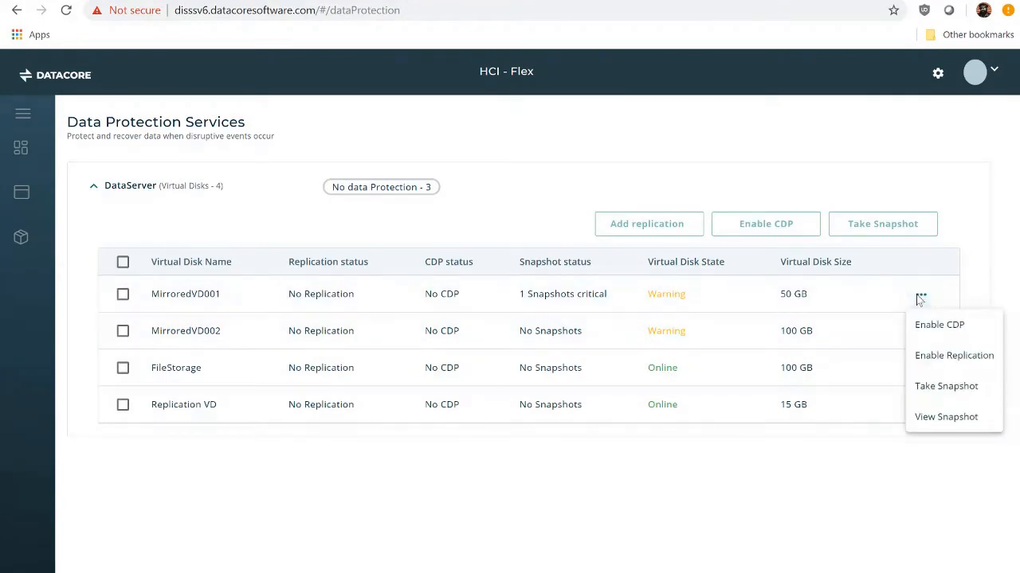
{"action": "mouse_move", "coordinate": [948, 418]}
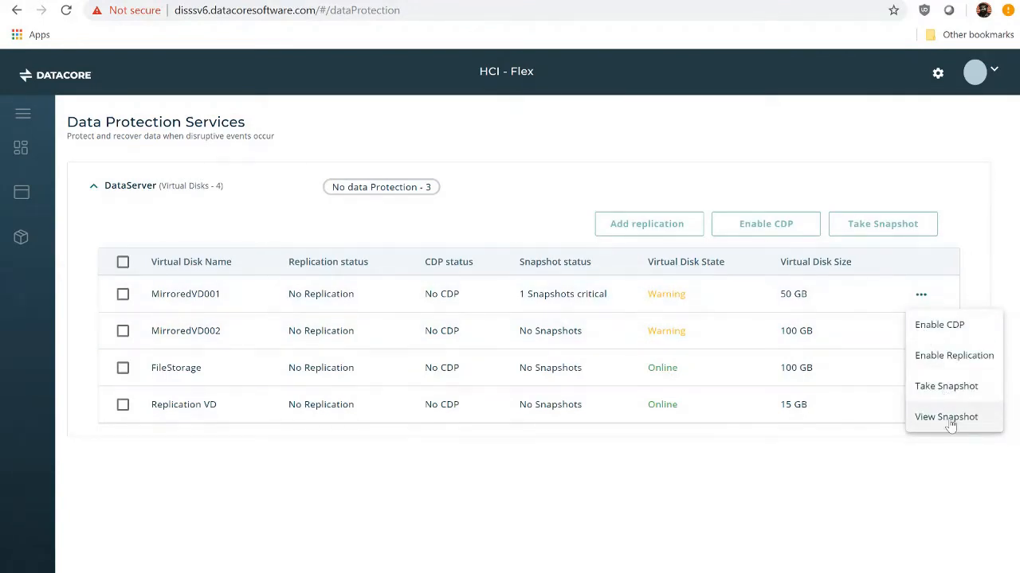
{"action": "mouse_move", "coordinate": [924, 422]}
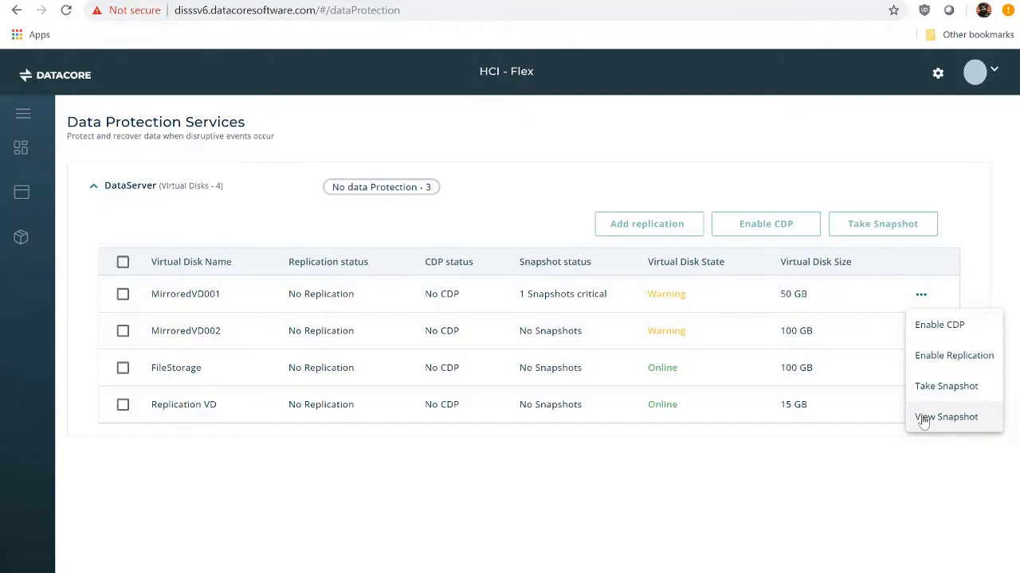
{"action": "left_click", "coordinate": [947, 417]}
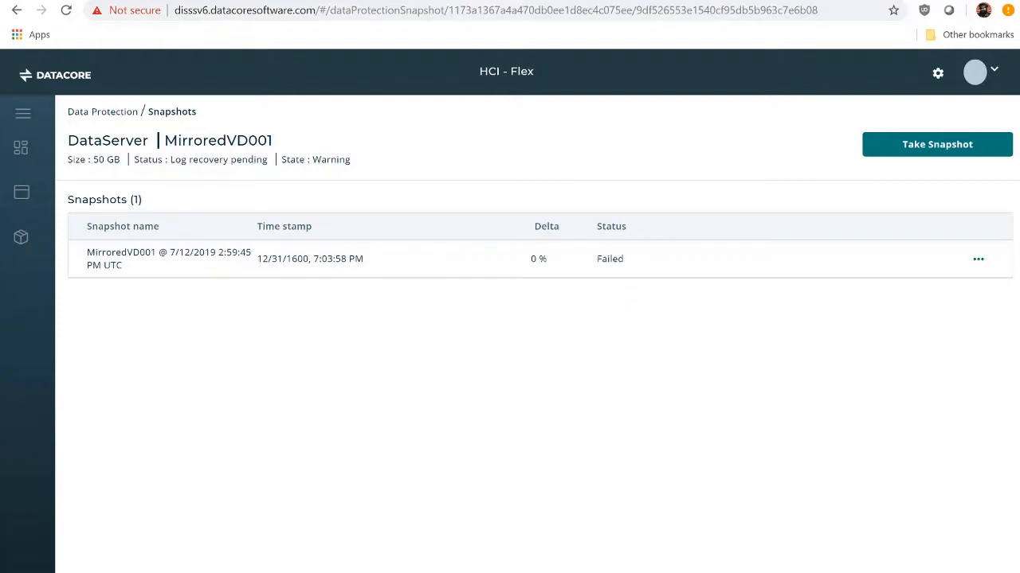
{"action": "mouse_move", "coordinate": [222, 274]}
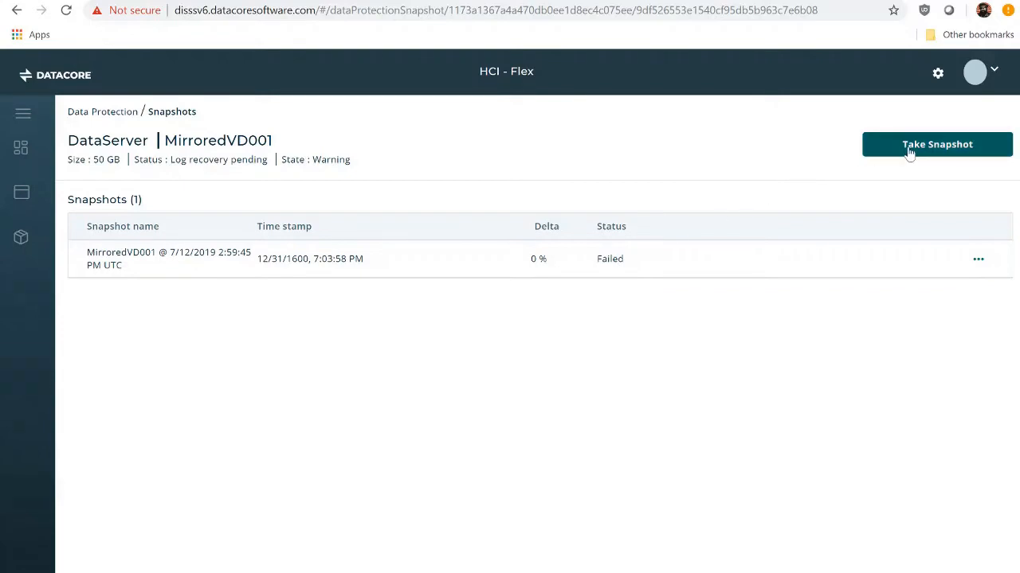
Take a new snapshot of MirroredVD001 stored in the Demo Pool.
{"action": "left_click", "coordinate": [936, 144]}
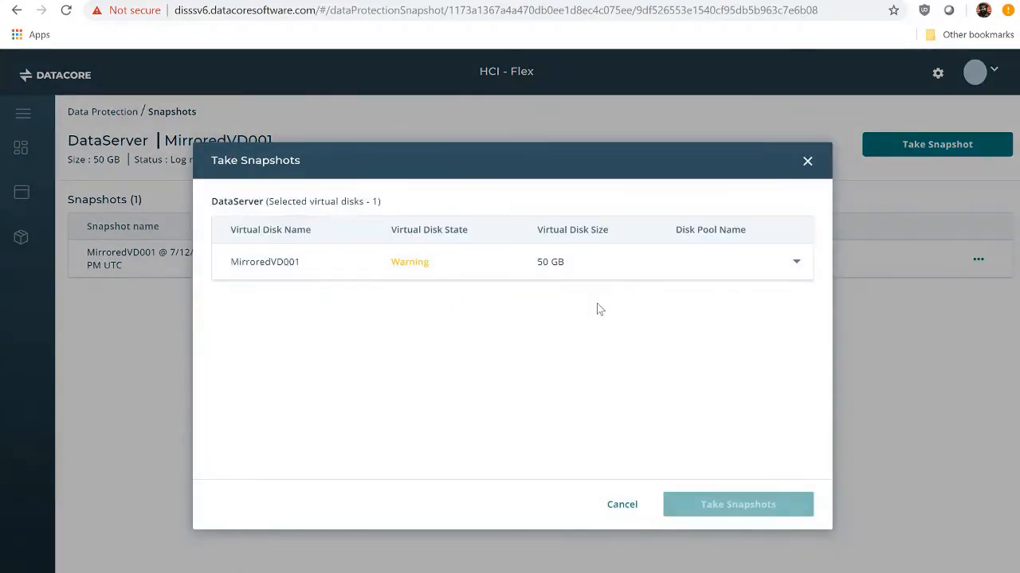
{"action": "left_click", "coordinate": [795, 261]}
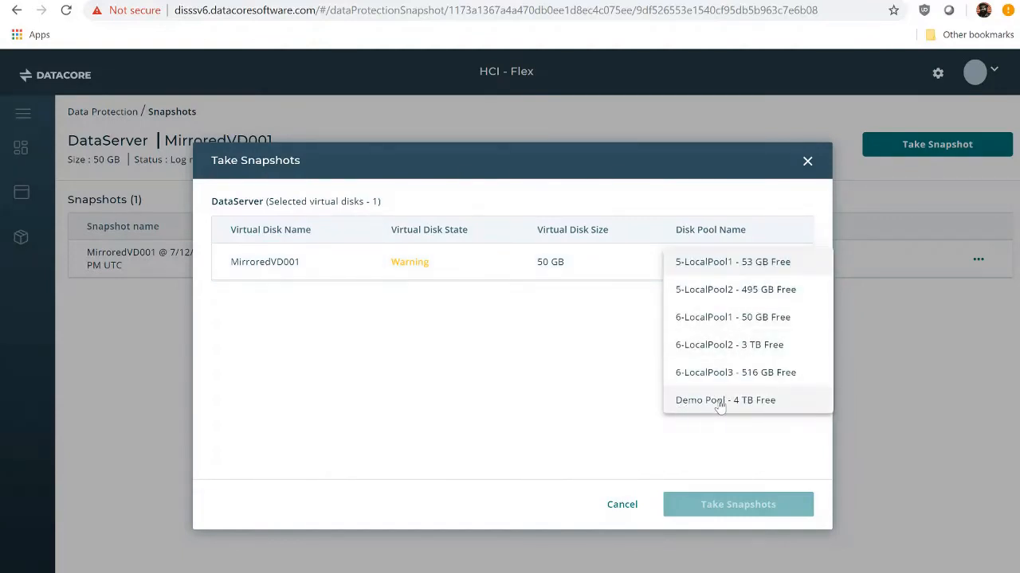
{"action": "left_click", "coordinate": [725, 400]}
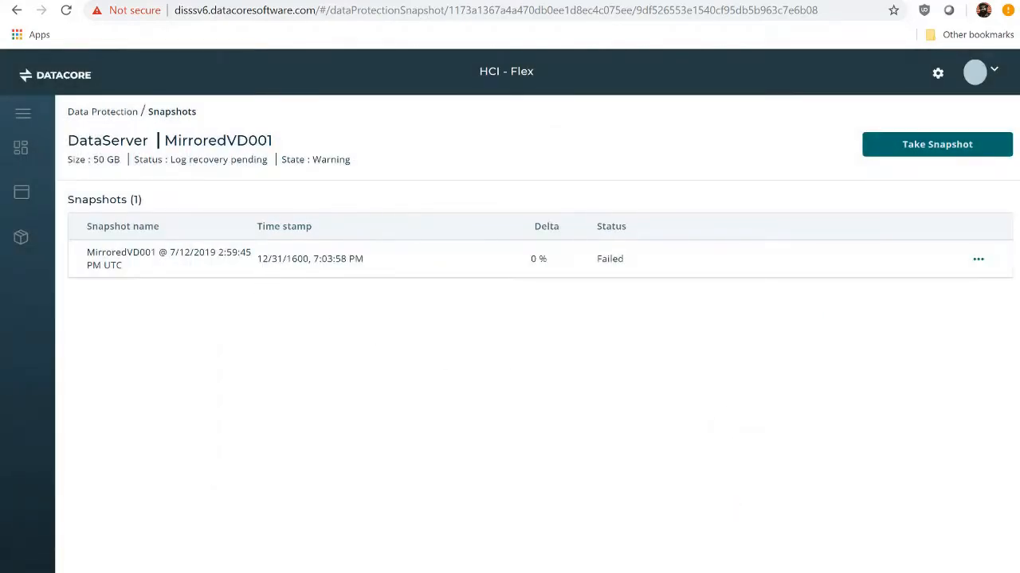
{"action": "left_click", "coordinate": [936, 144]}
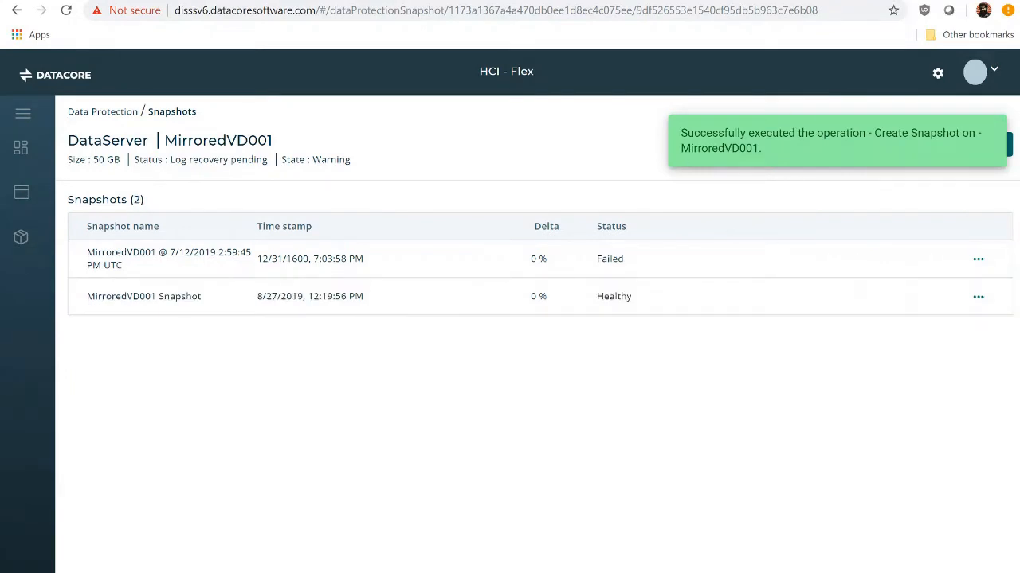
{"action": "mouse_move", "coordinate": [596, 313]}
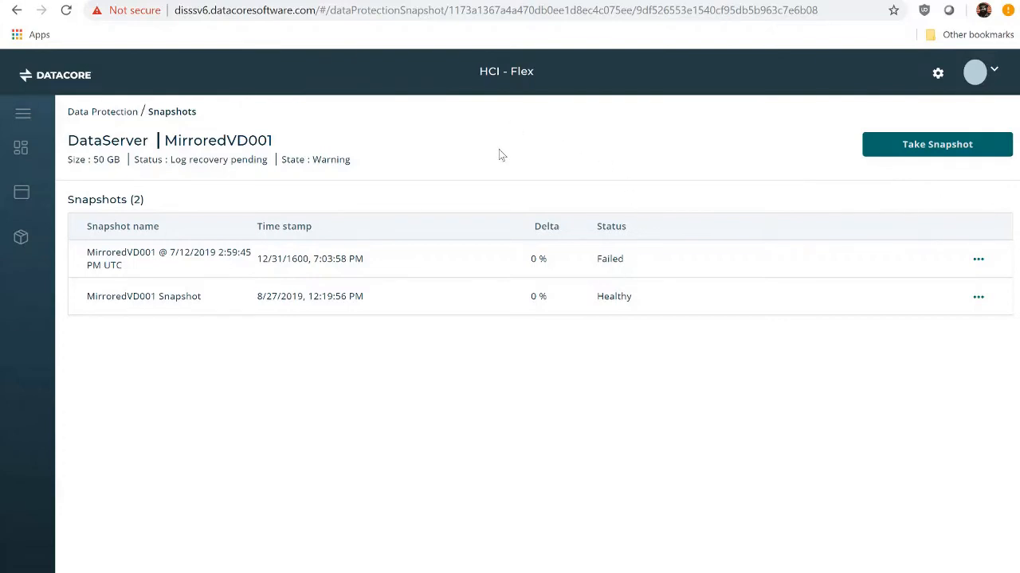
{"action": "mouse_move", "coordinate": [535, 206]}
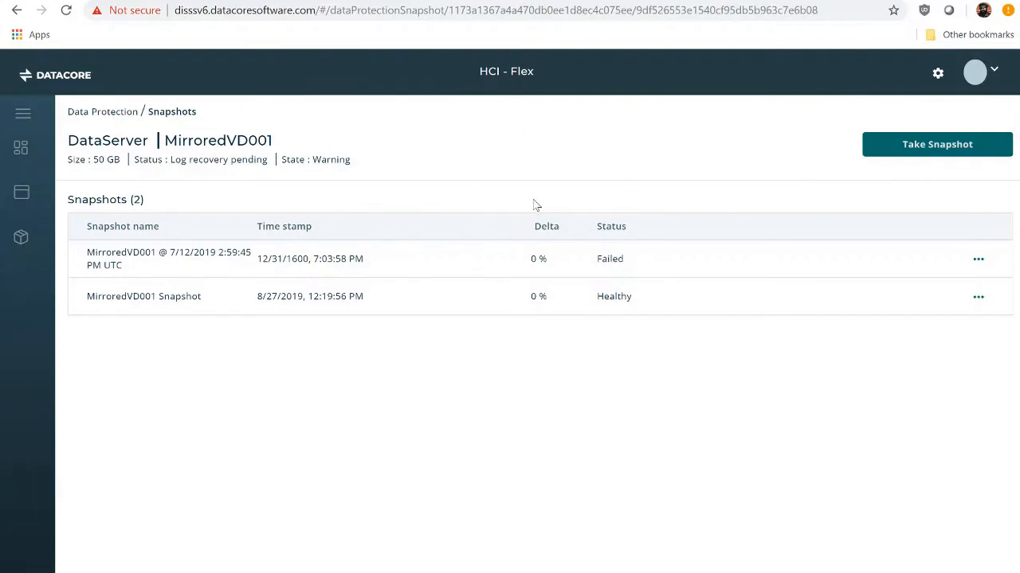
{"action": "mouse_move", "coordinate": [977, 258]}
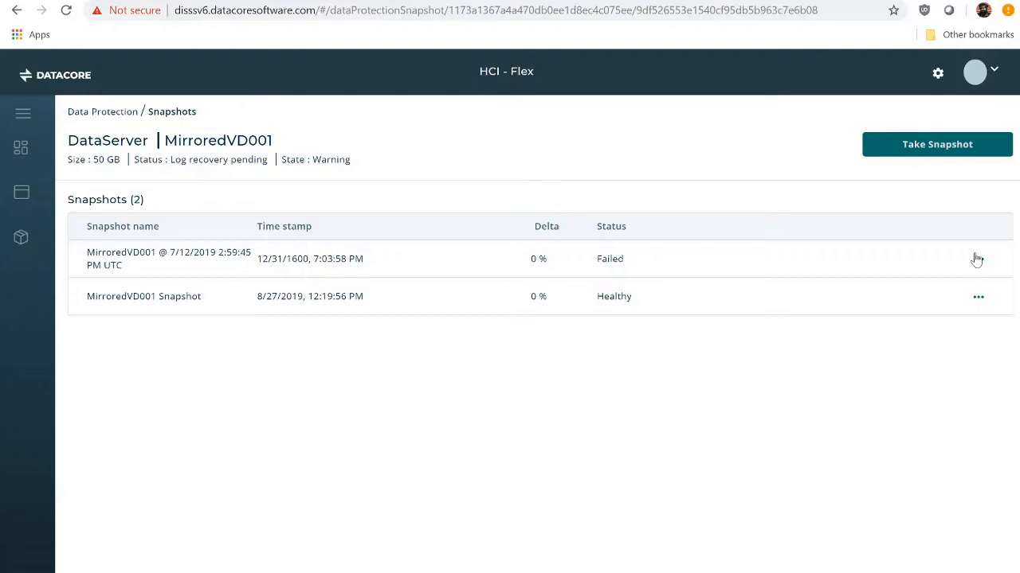
Delete MirroredVD001's failed snapshot and confirm the deletion.
{"action": "left_click", "coordinate": [978, 259]}
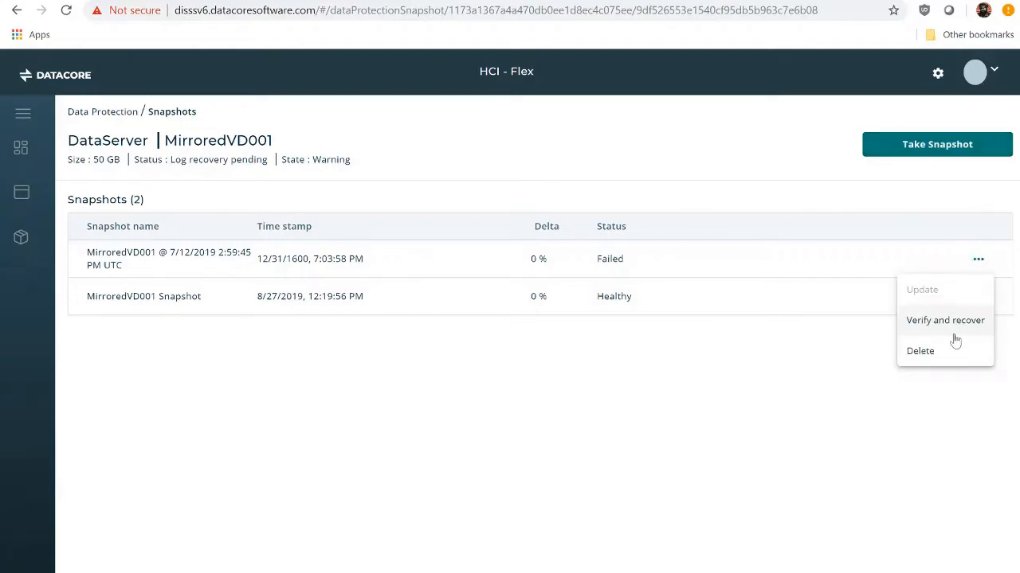
{"action": "left_click", "coordinate": [920, 351]}
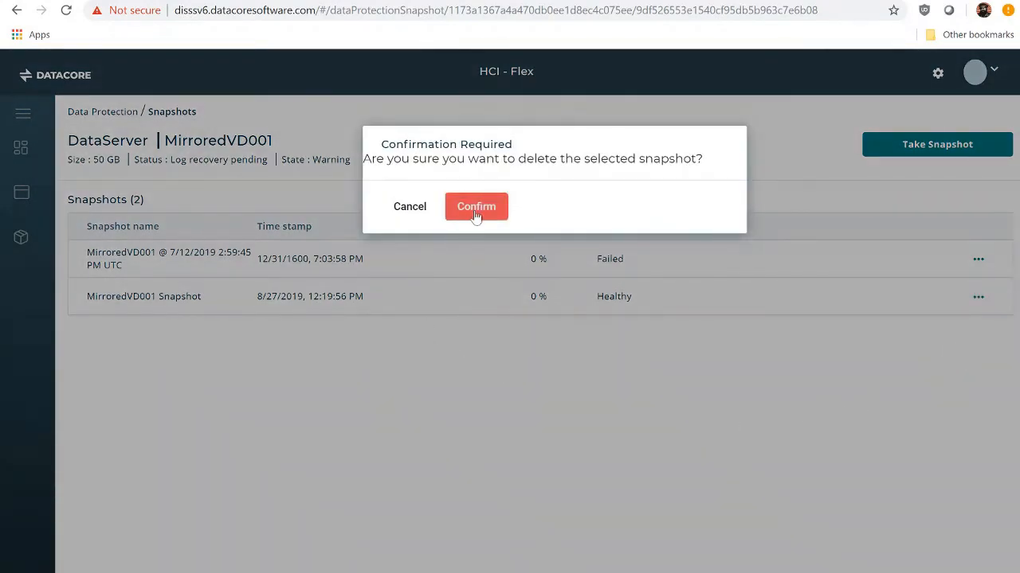
{"action": "left_click", "coordinate": [475, 206]}
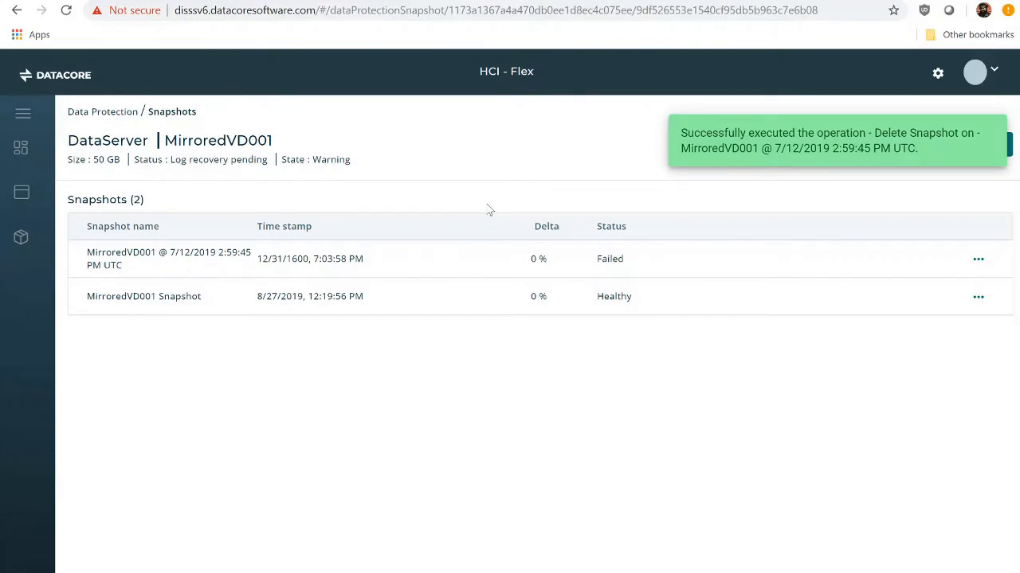
{"action": "mouse_move", "coordinate": [457, 288]}
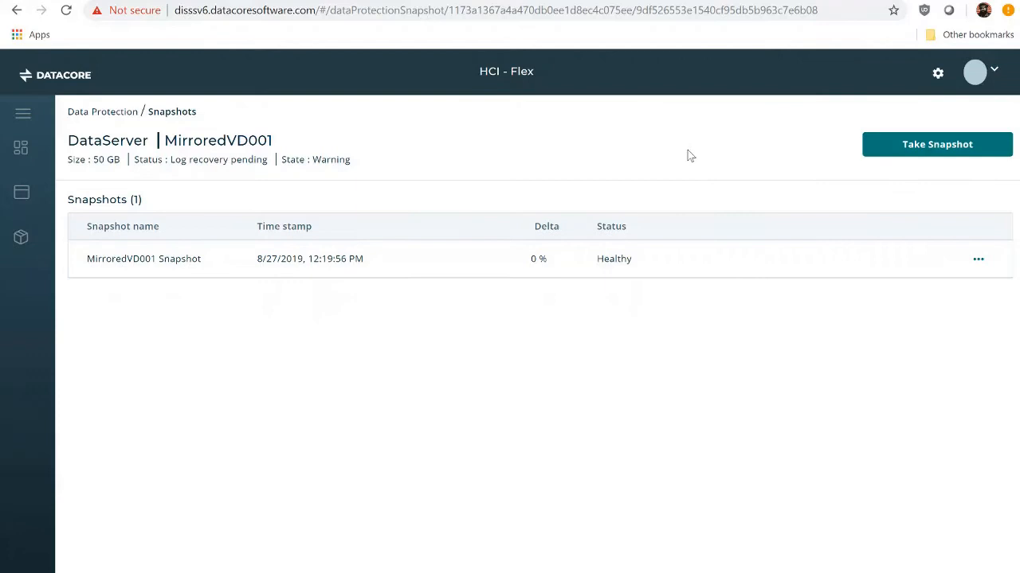
{"action": "mouse_move", "coordinate": [532, 140]}
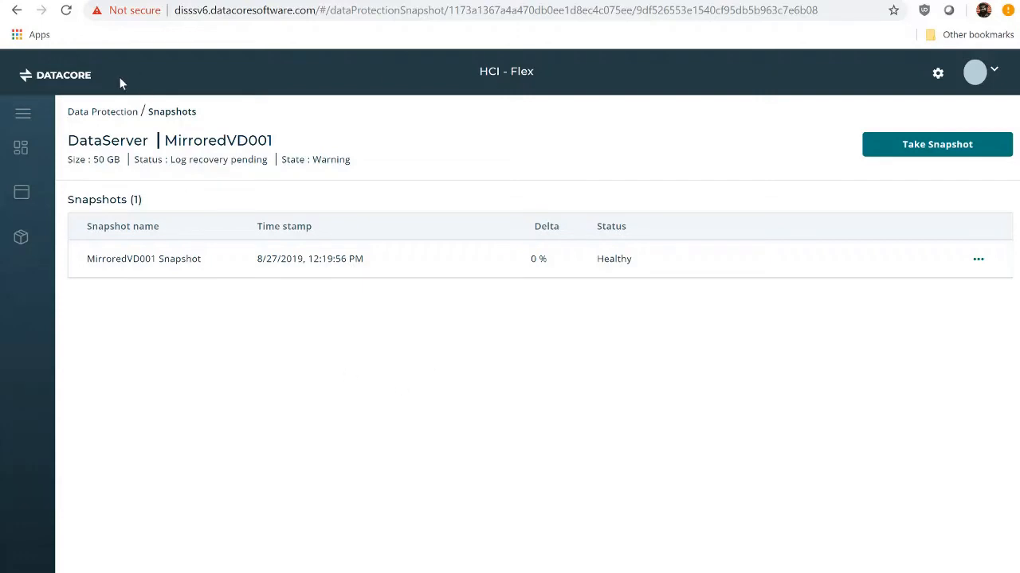
Return to Data Protection, expand DataServer, and start creating replication for MirroredVD001.
{"action": "left_click", "coordinate": [102, 111]}
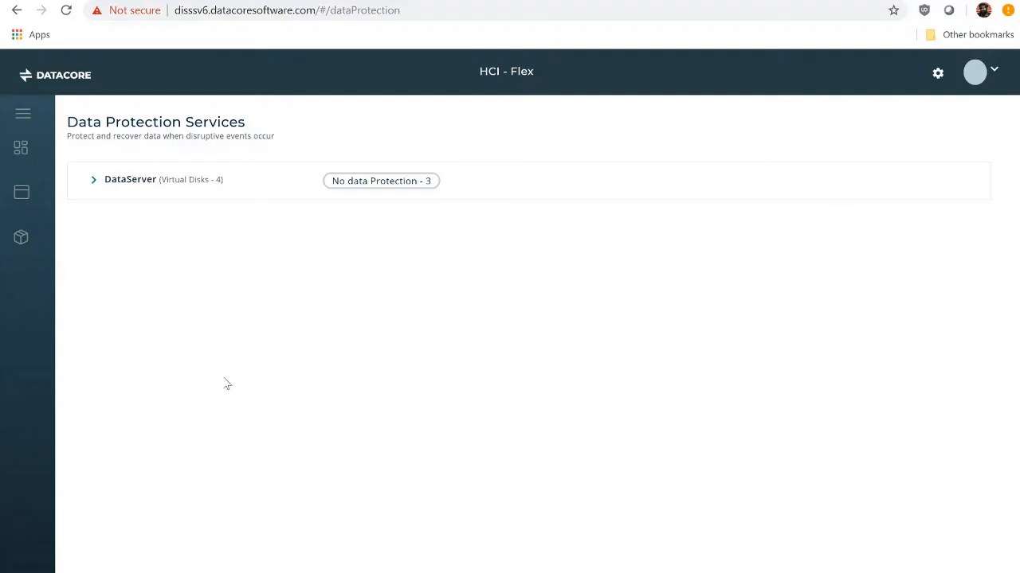
{"action": "mouse_move", "coordinate": [80, 258]}
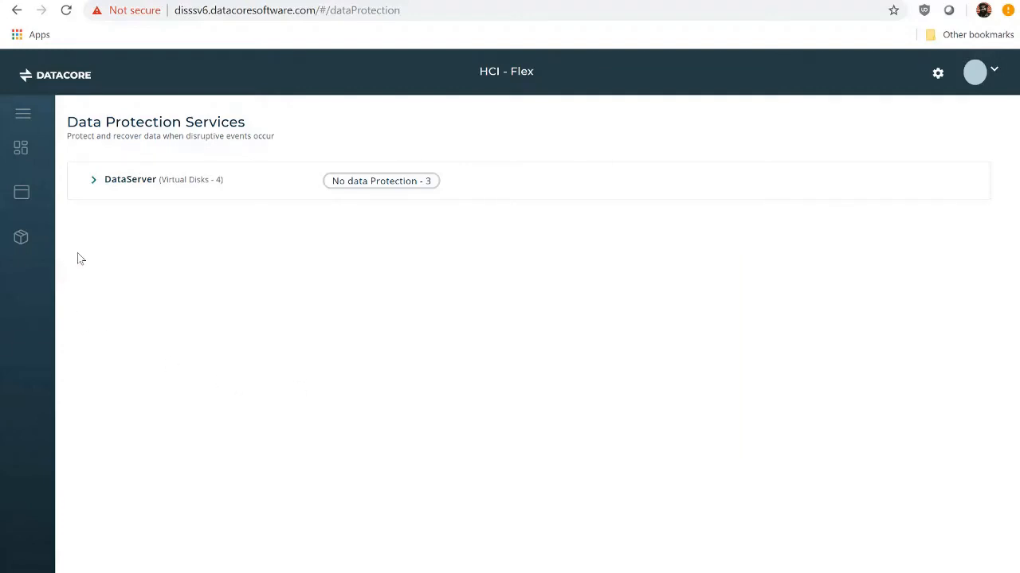
{"action": "left_click", "coordinate": [94, 179]}
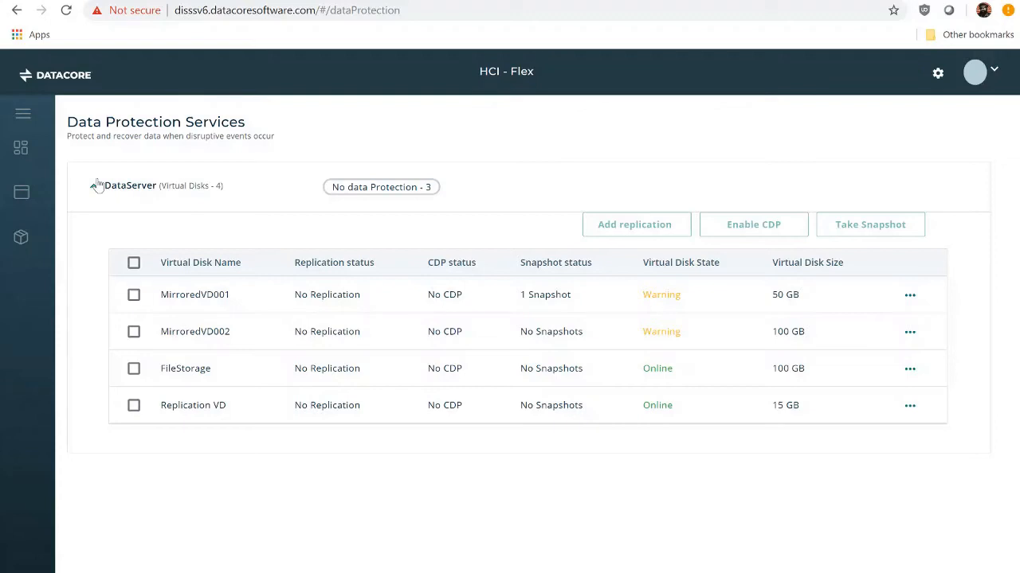
{"action": "mouse_move", "coordinate": [277, 294]}
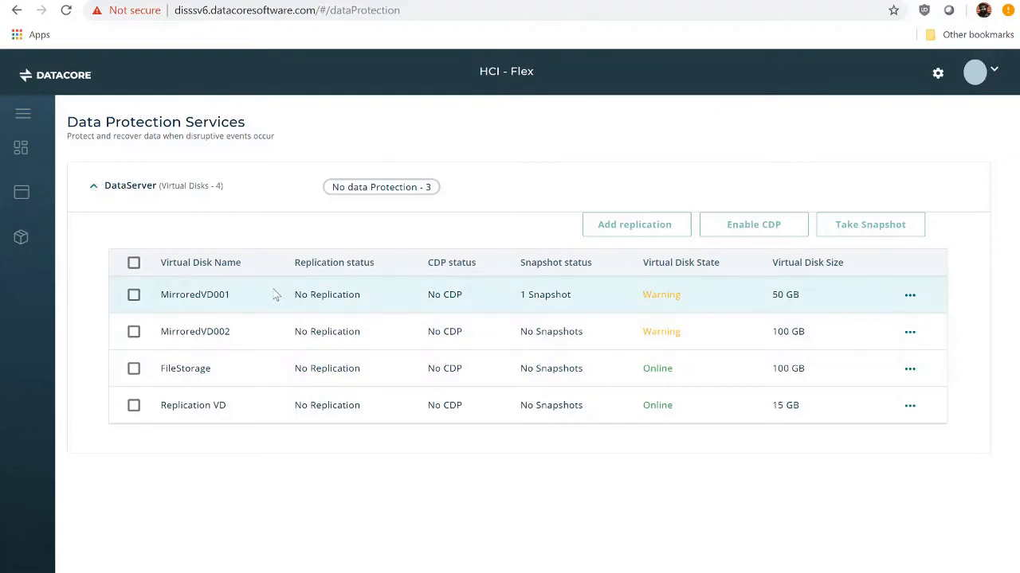
{"action": "mouse_move", "coordinate": [331, 294]}
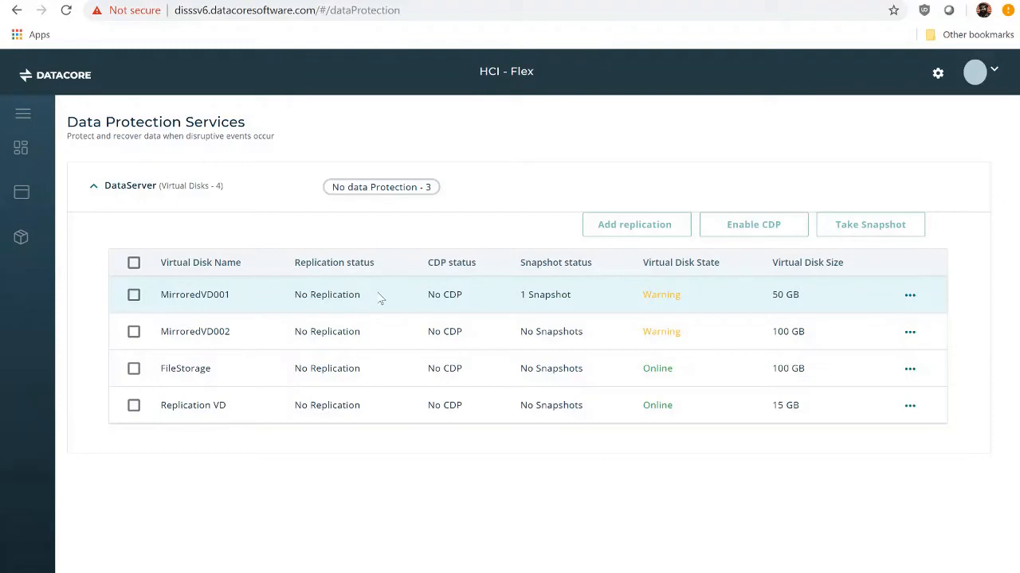
{"action": "mouse_move", "coordinate": [944, 303]}
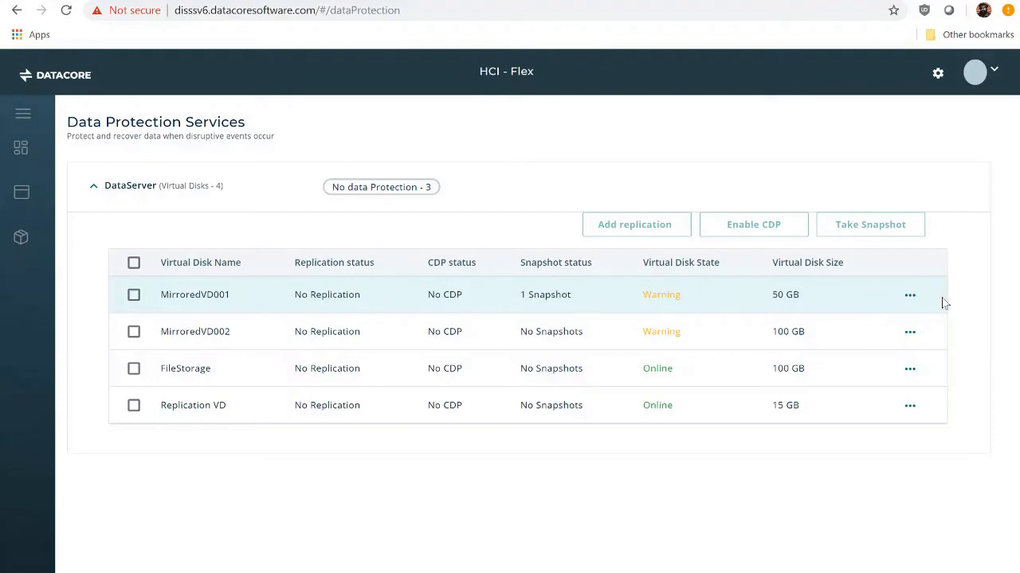
{"action": "left_click", "coordinate": [910, 295]}
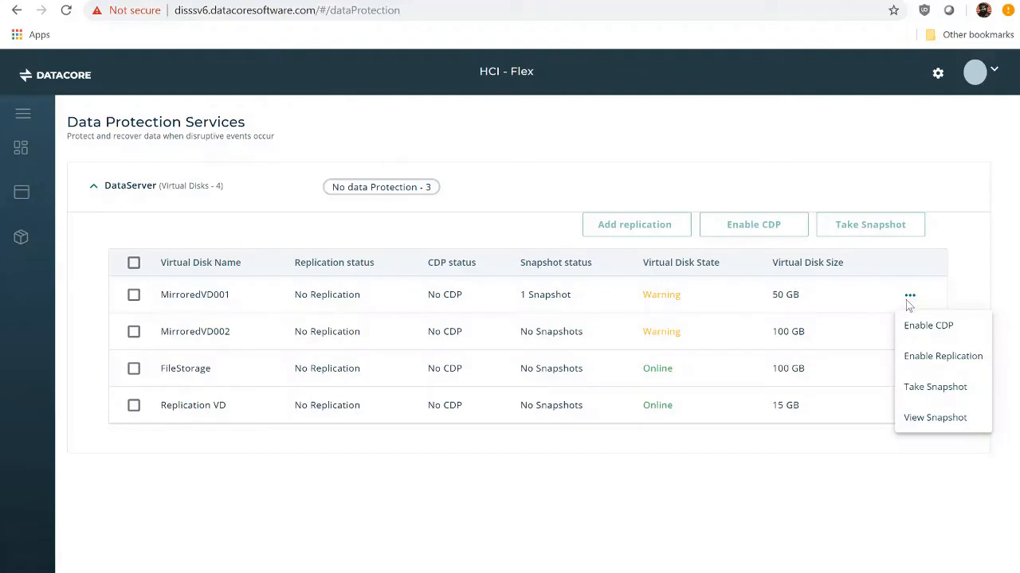
{"action": "mouse_move", "coordinate": [943, 367]}
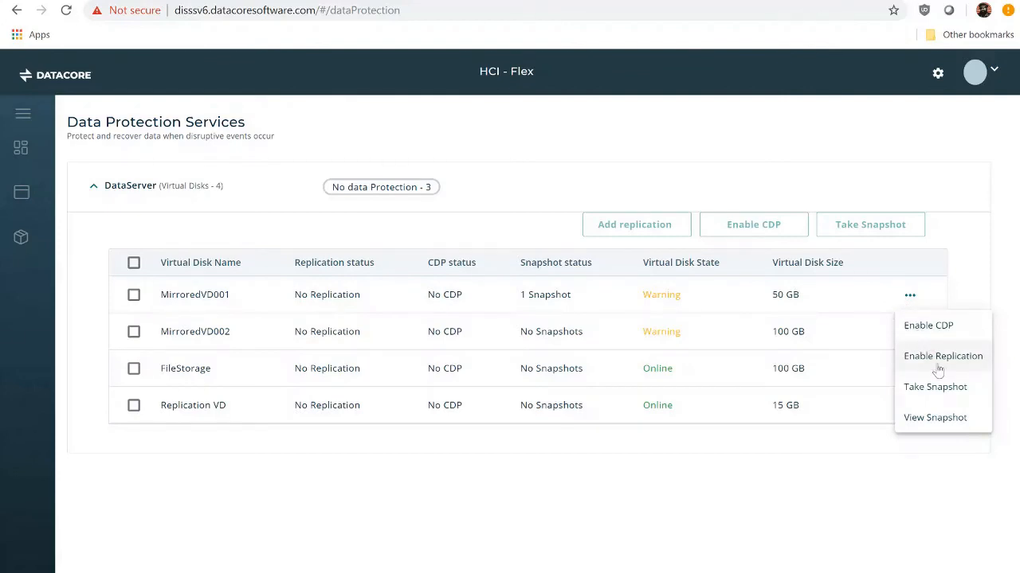
{"action": "left_click", "coordinate": [943, 356]}
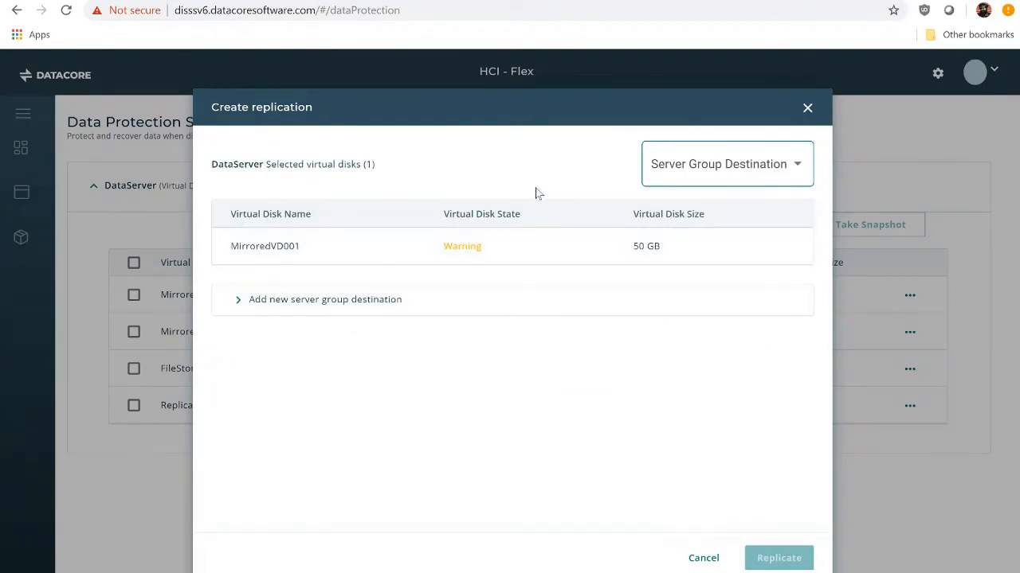
{"action": "mouse_move", "coordinate": [554, 191]}
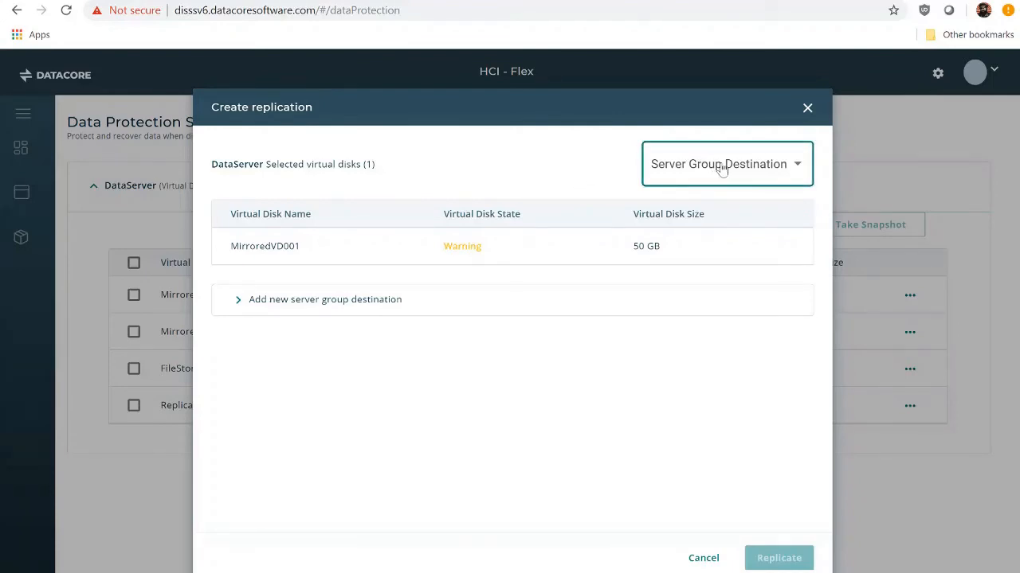
Enable replication of MirroredVD001 to the Fort Lauderdale server group.
{"action": "left_click", "coordinate": [726, 164]}
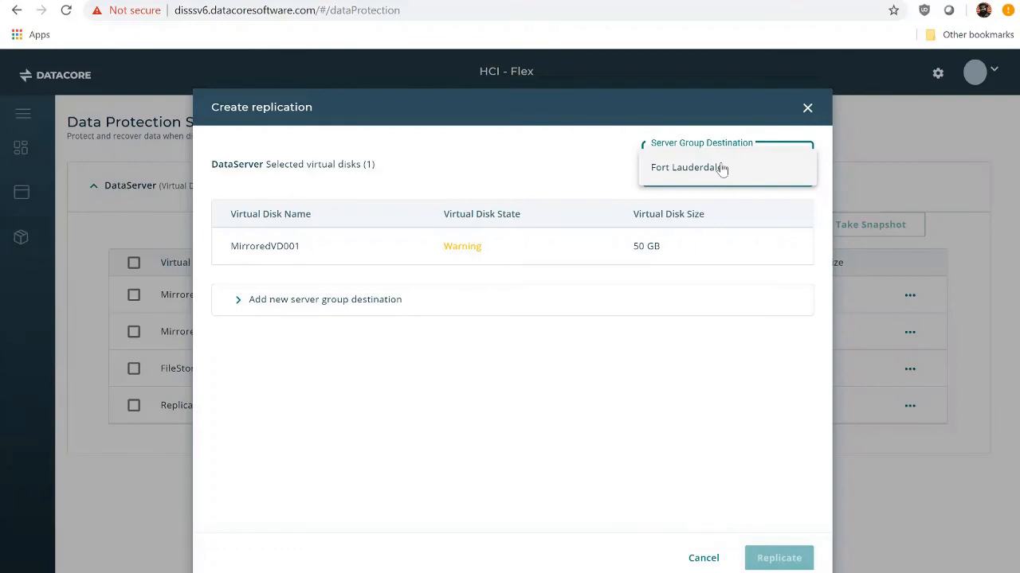
{"action": "mouse_move", "coordinate": [715, 177]}
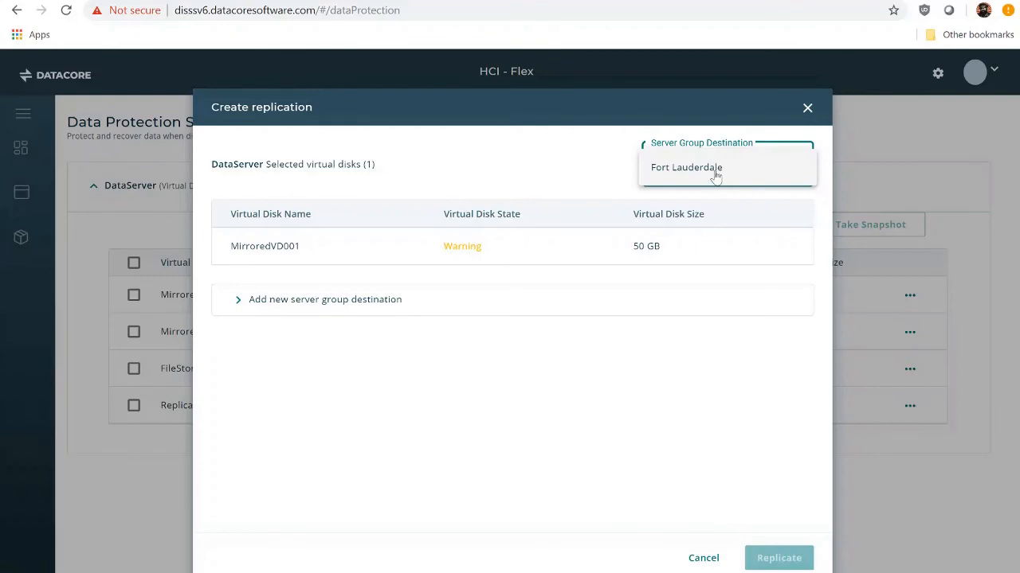
{"action": "left_click", "coordinate": [687, 167]}
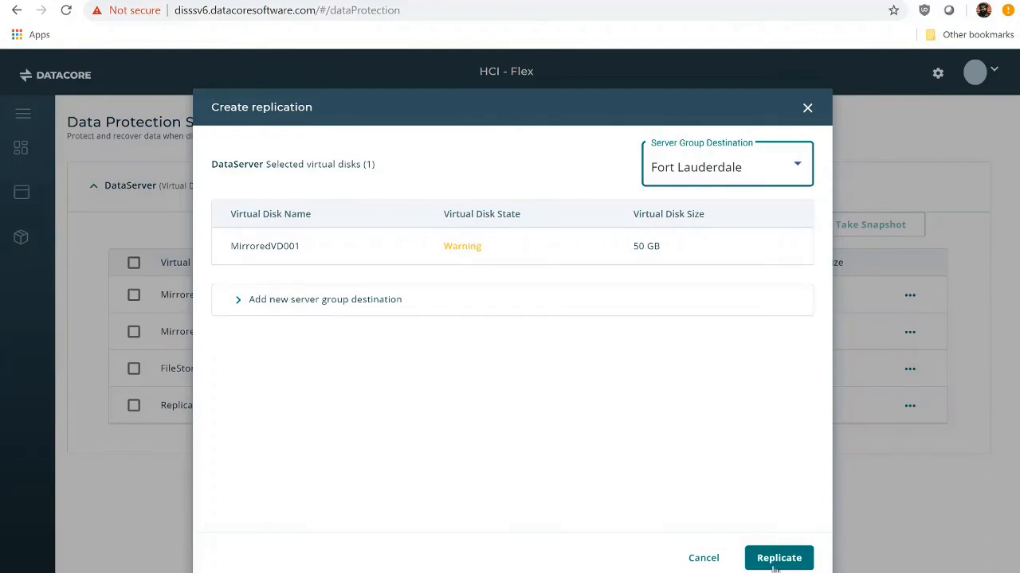
{"action": "left_click", "coordinate": [778, 557]}
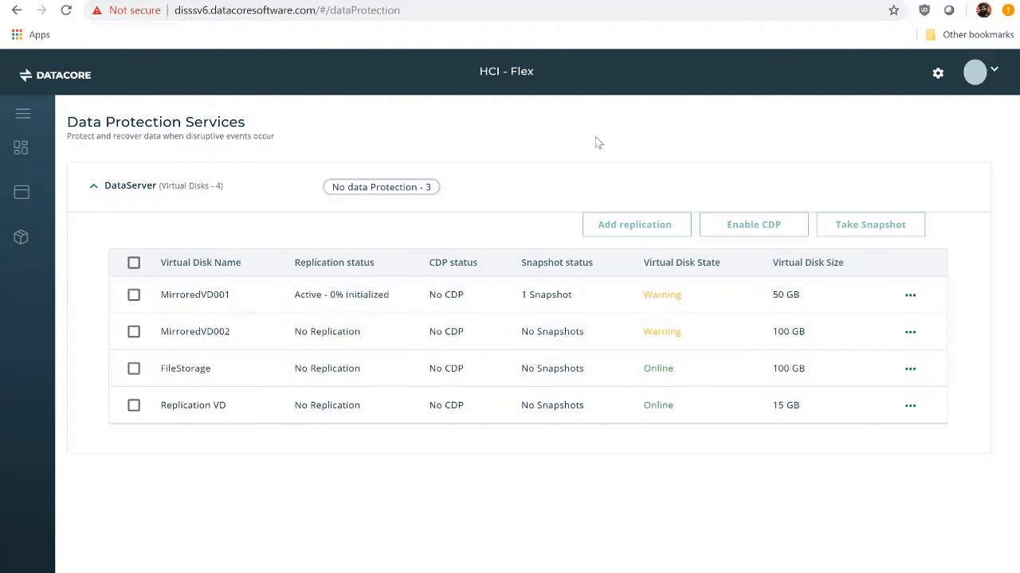
{"action": "left_click", "coordinate": [23, 113]}
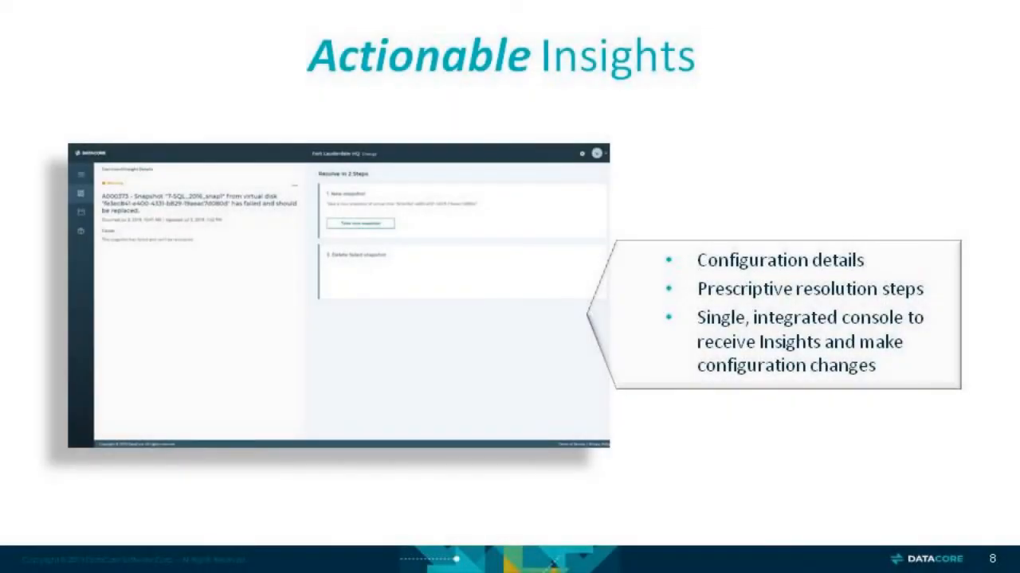
Advance the slides through Predictive Analytics and Proactive Optimization to Single Pane of Glass Simplification.
{"action": "key", "text": "Right"}
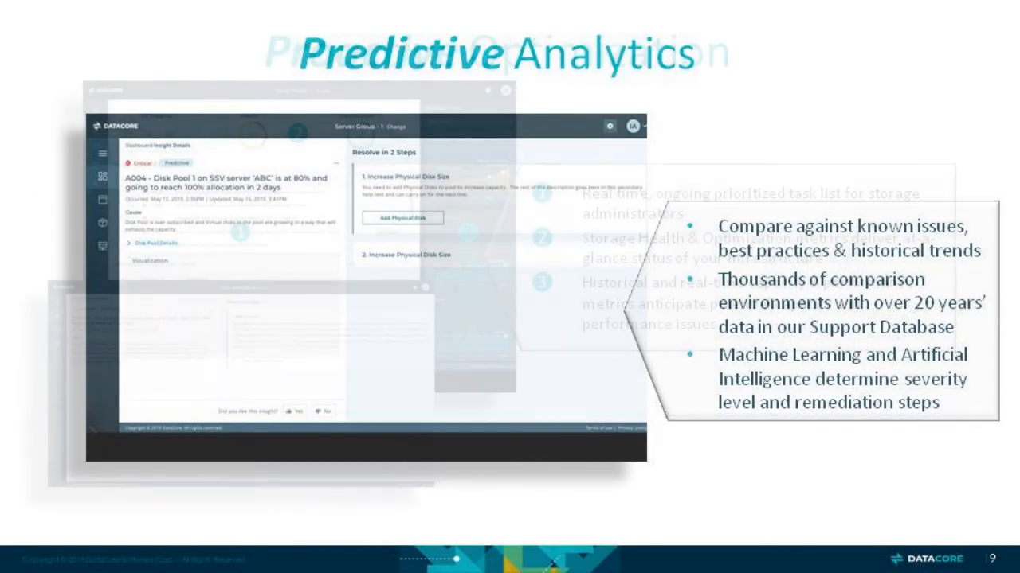
{"action": "key", "text": "Right"}
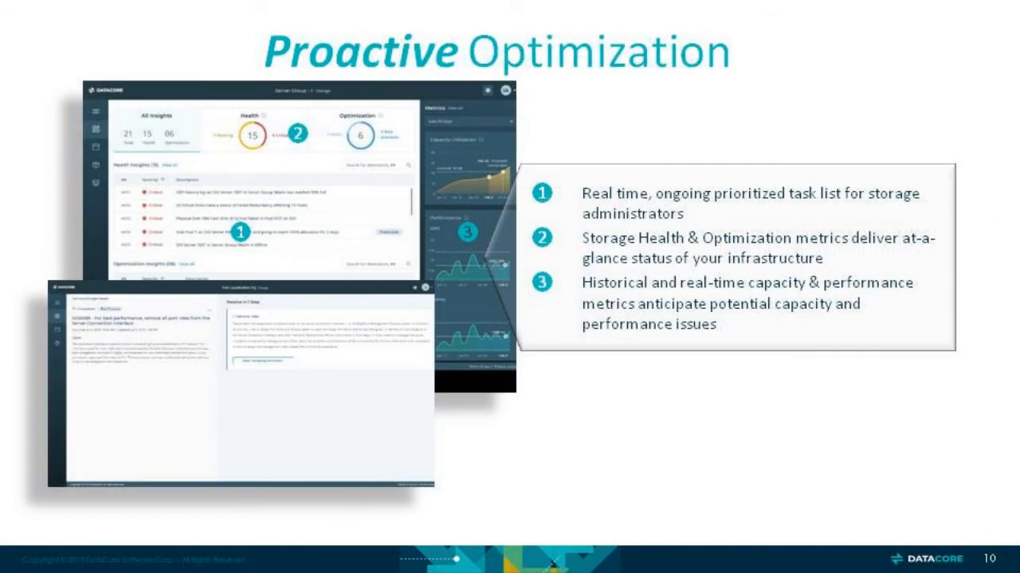
{"action": "key", "text": "Right"}
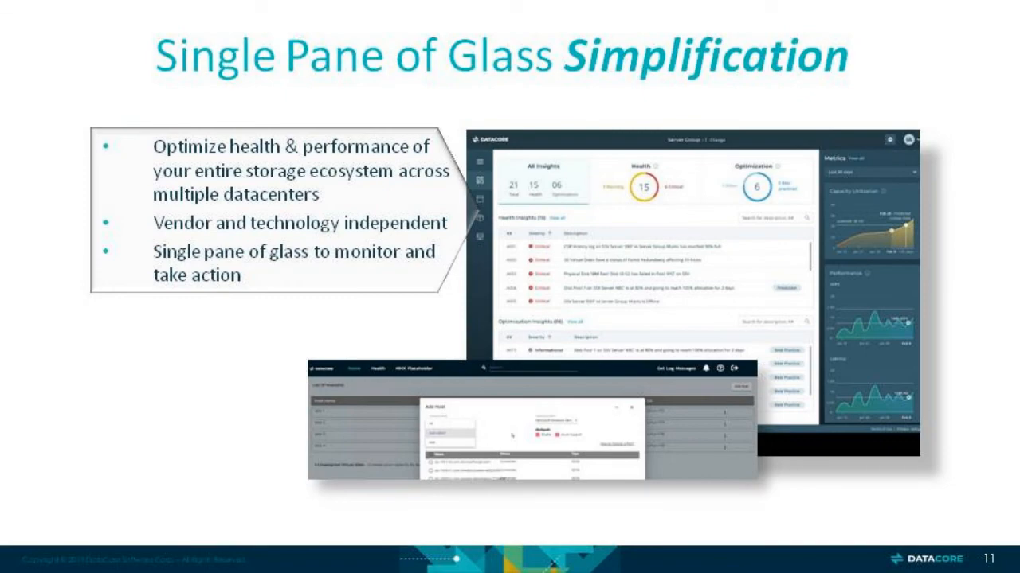